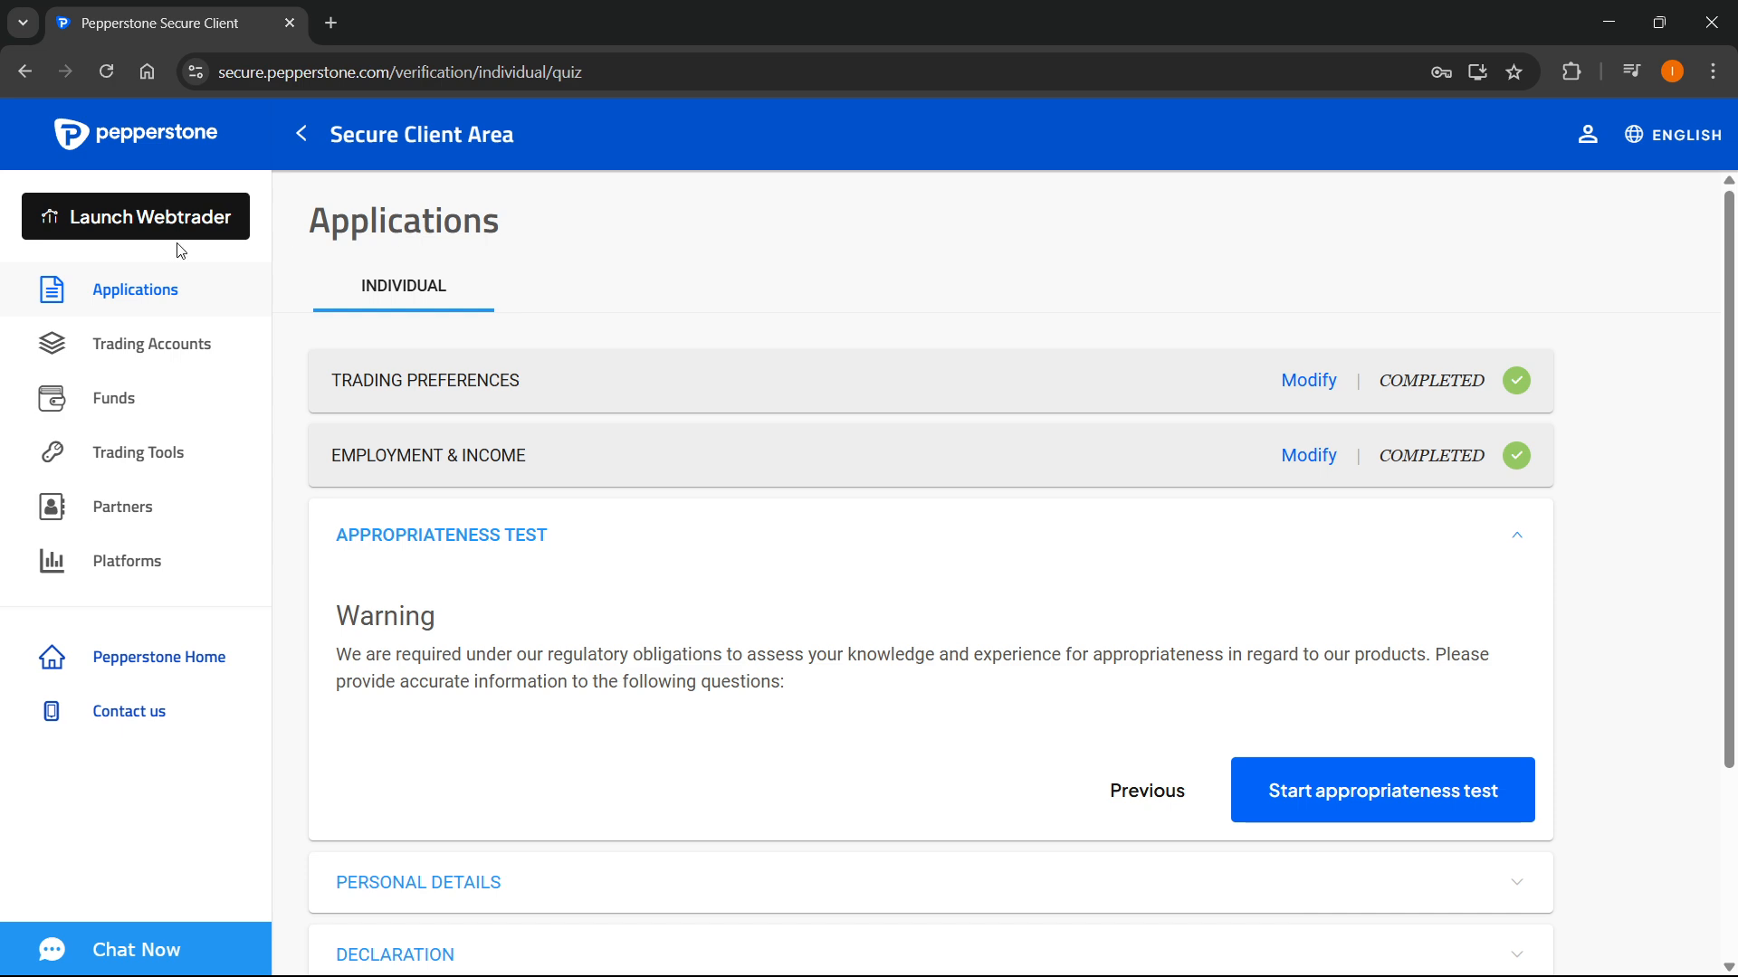
Show the Trading Accounts list, check the live account, and return to Demo #1–#3
left_click(152, 344)
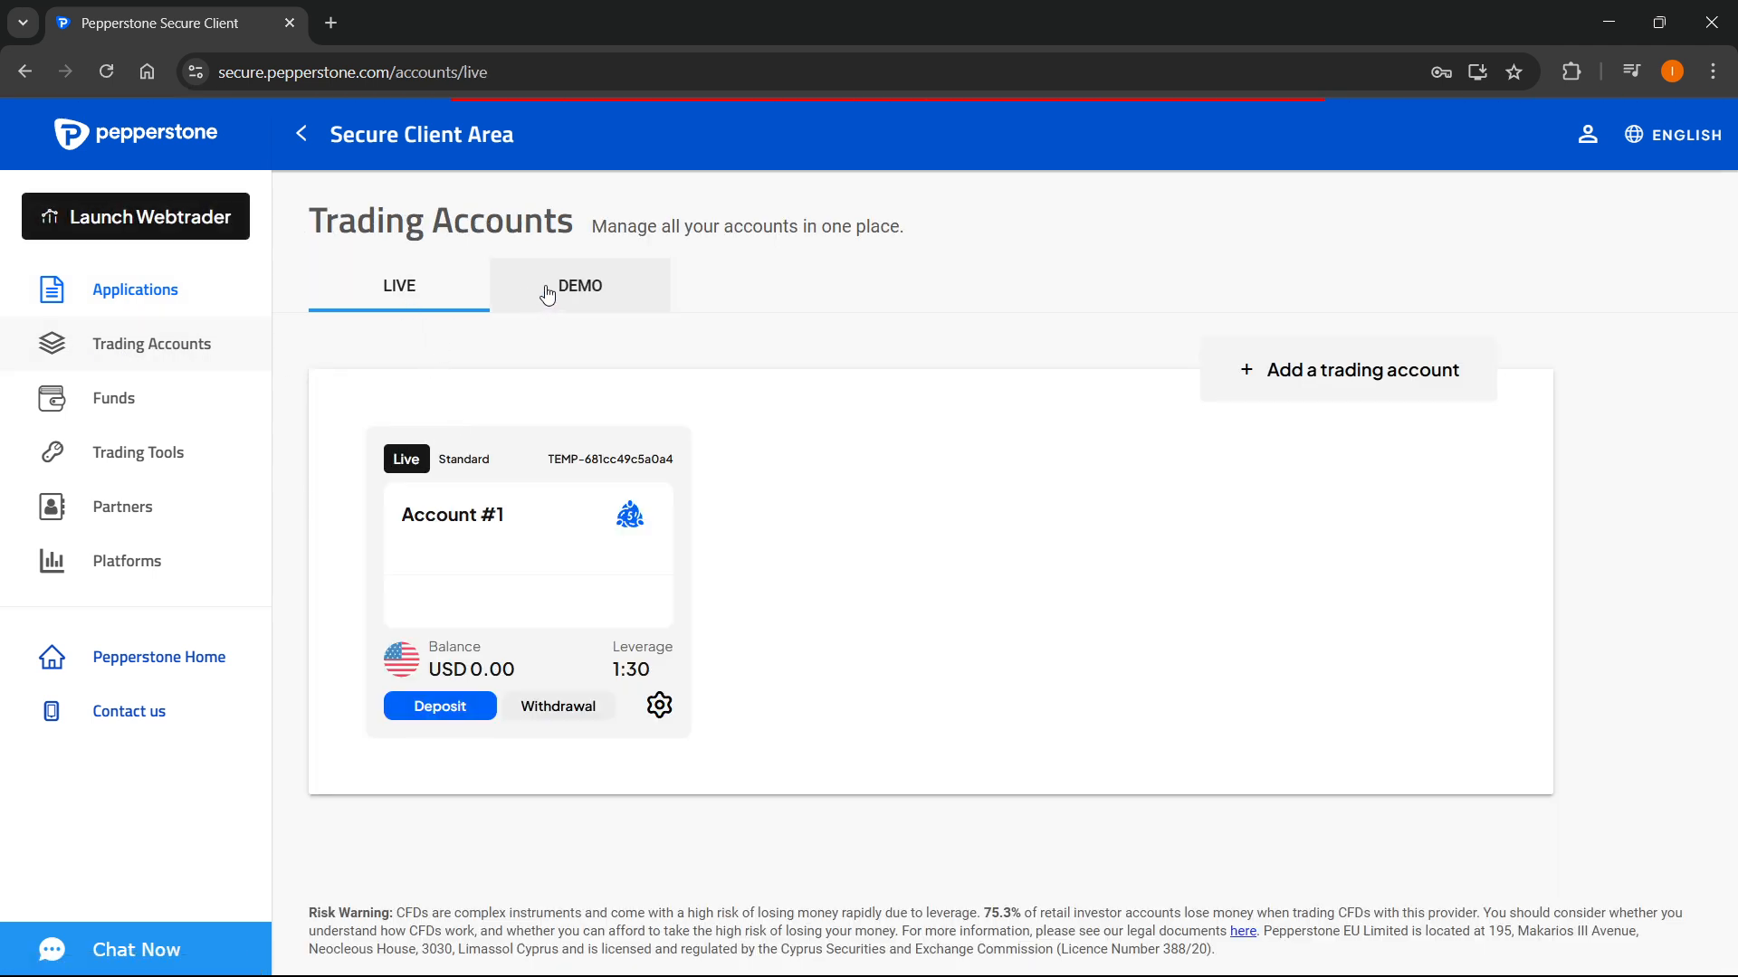
left_click(578, 285)
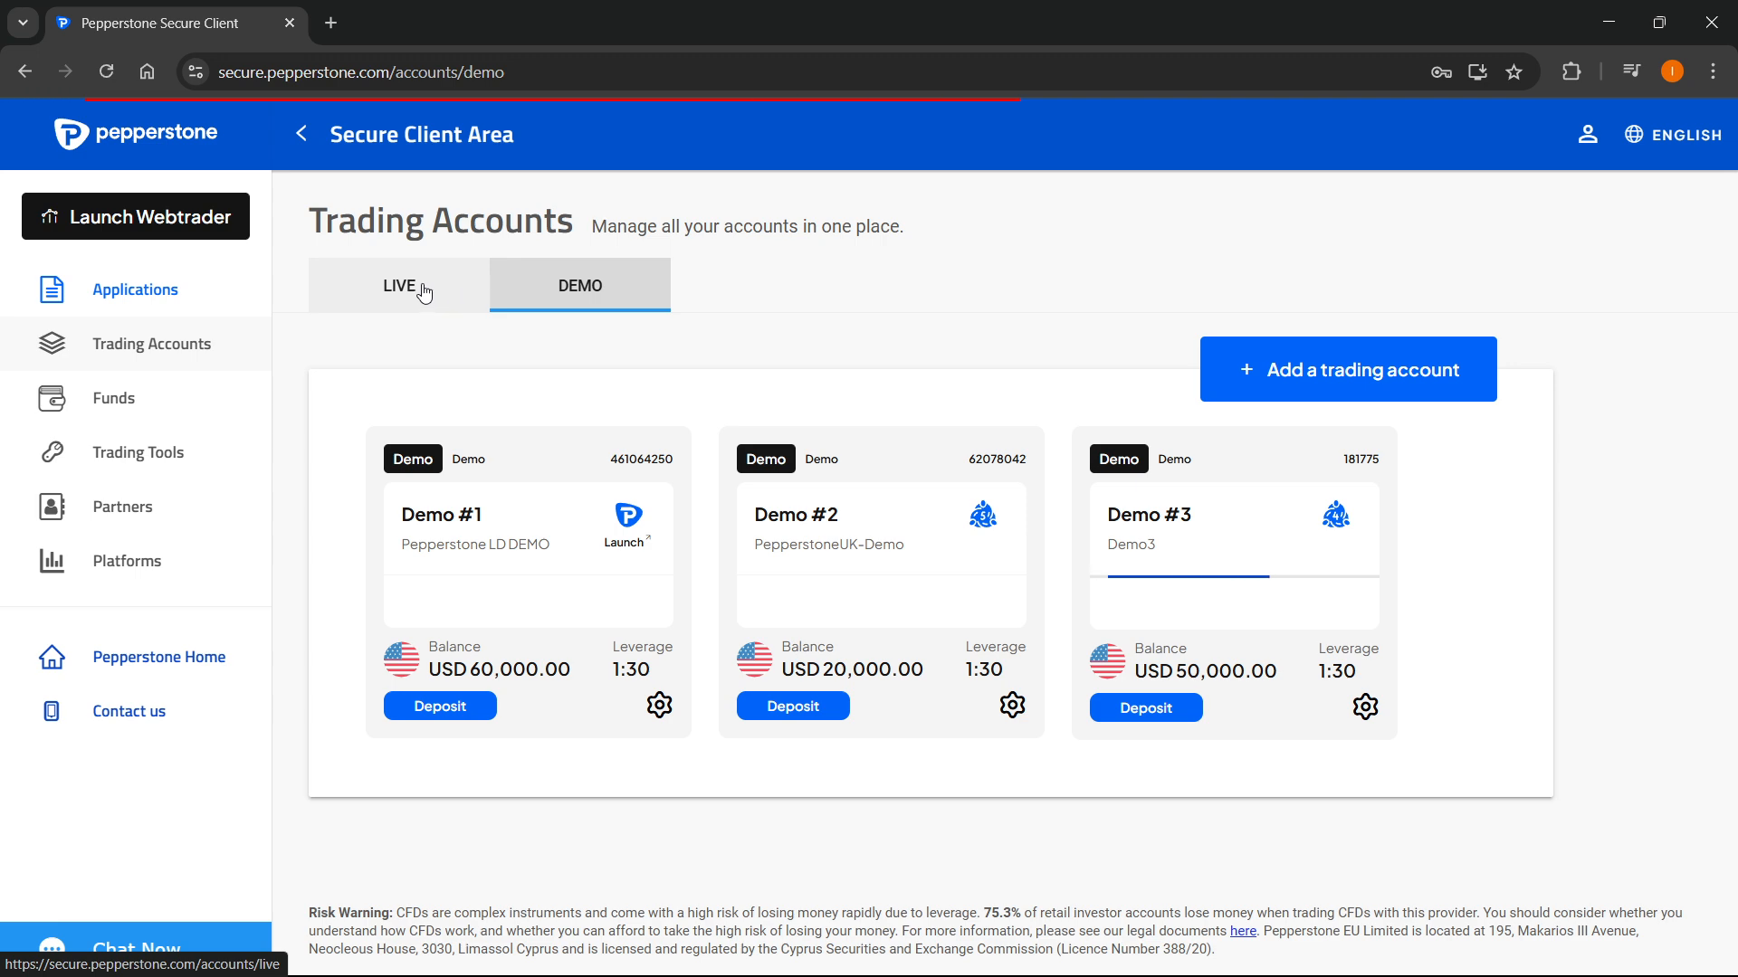
left_click(398, 285)
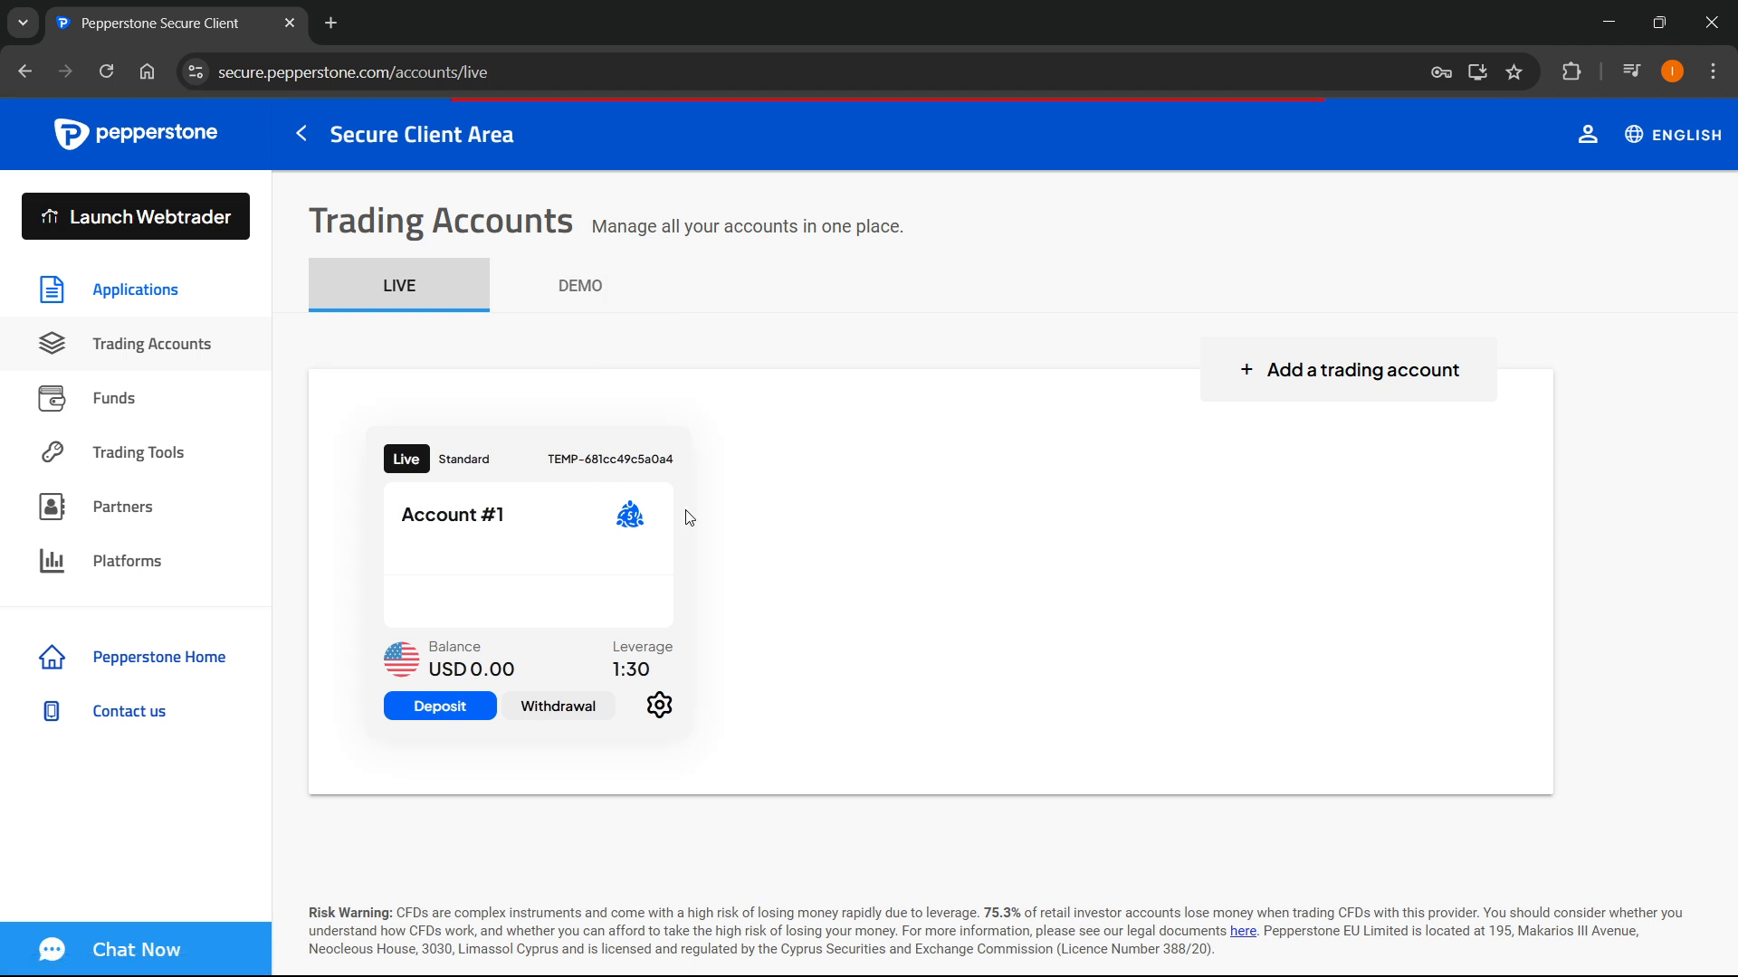
left_click(578, 285)
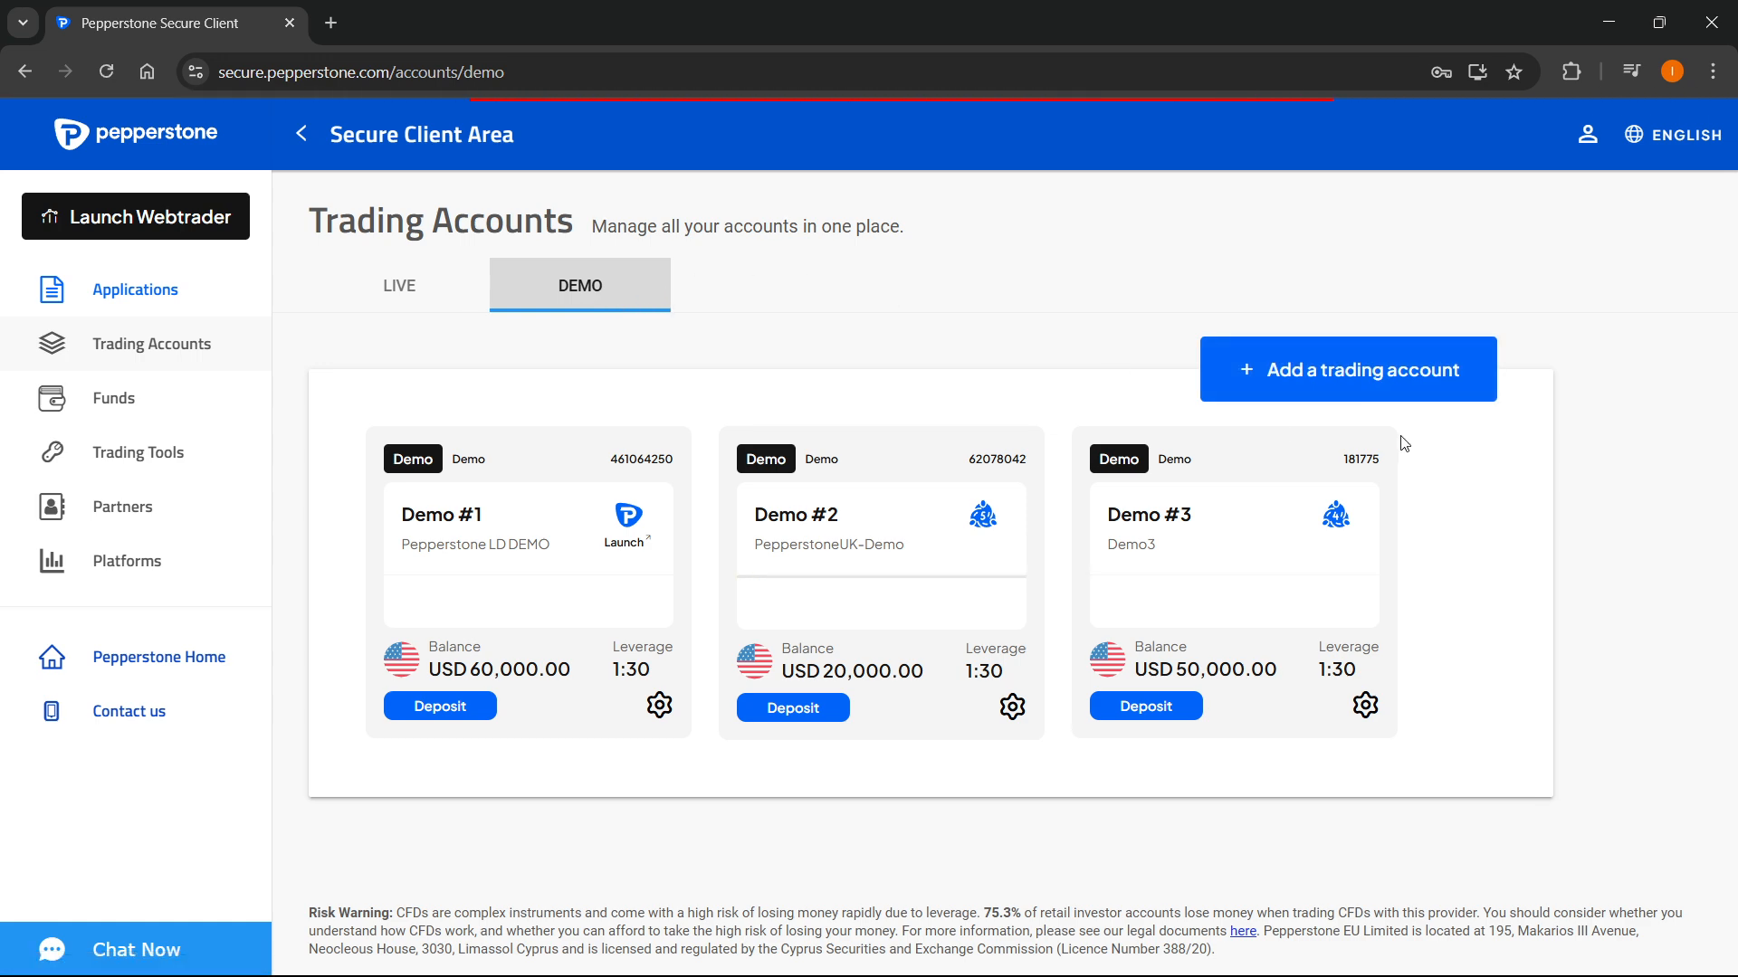
left_click(1348, 369)
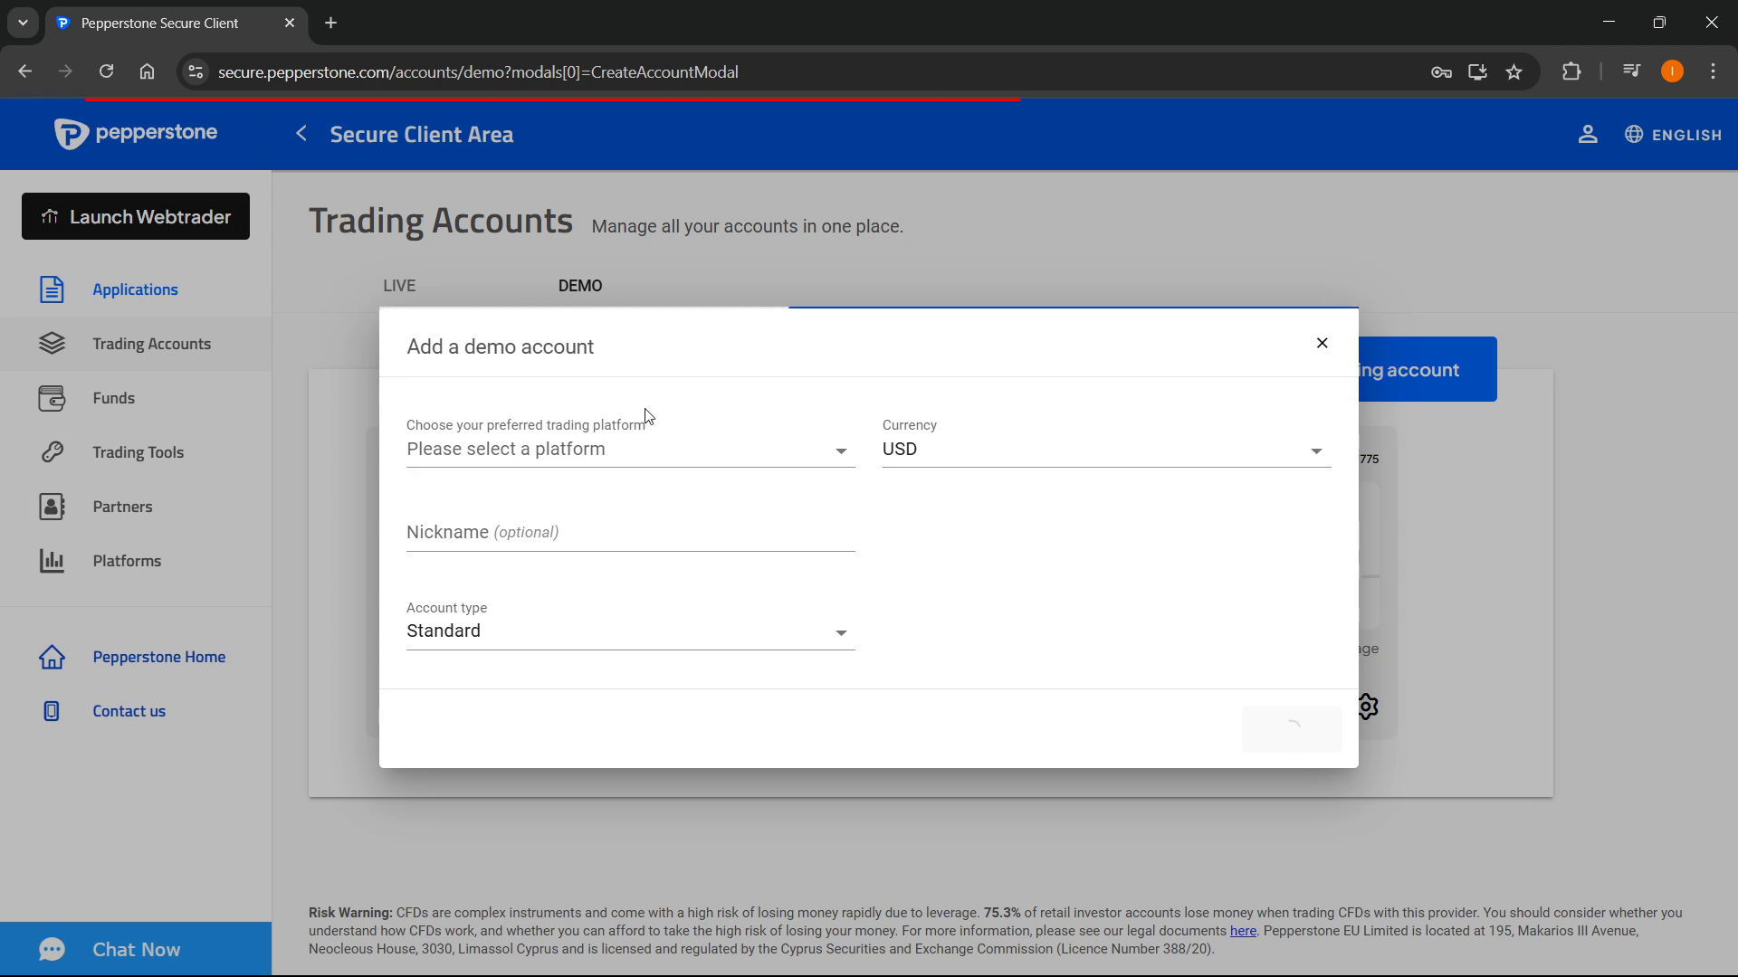
left_click(628, 449)
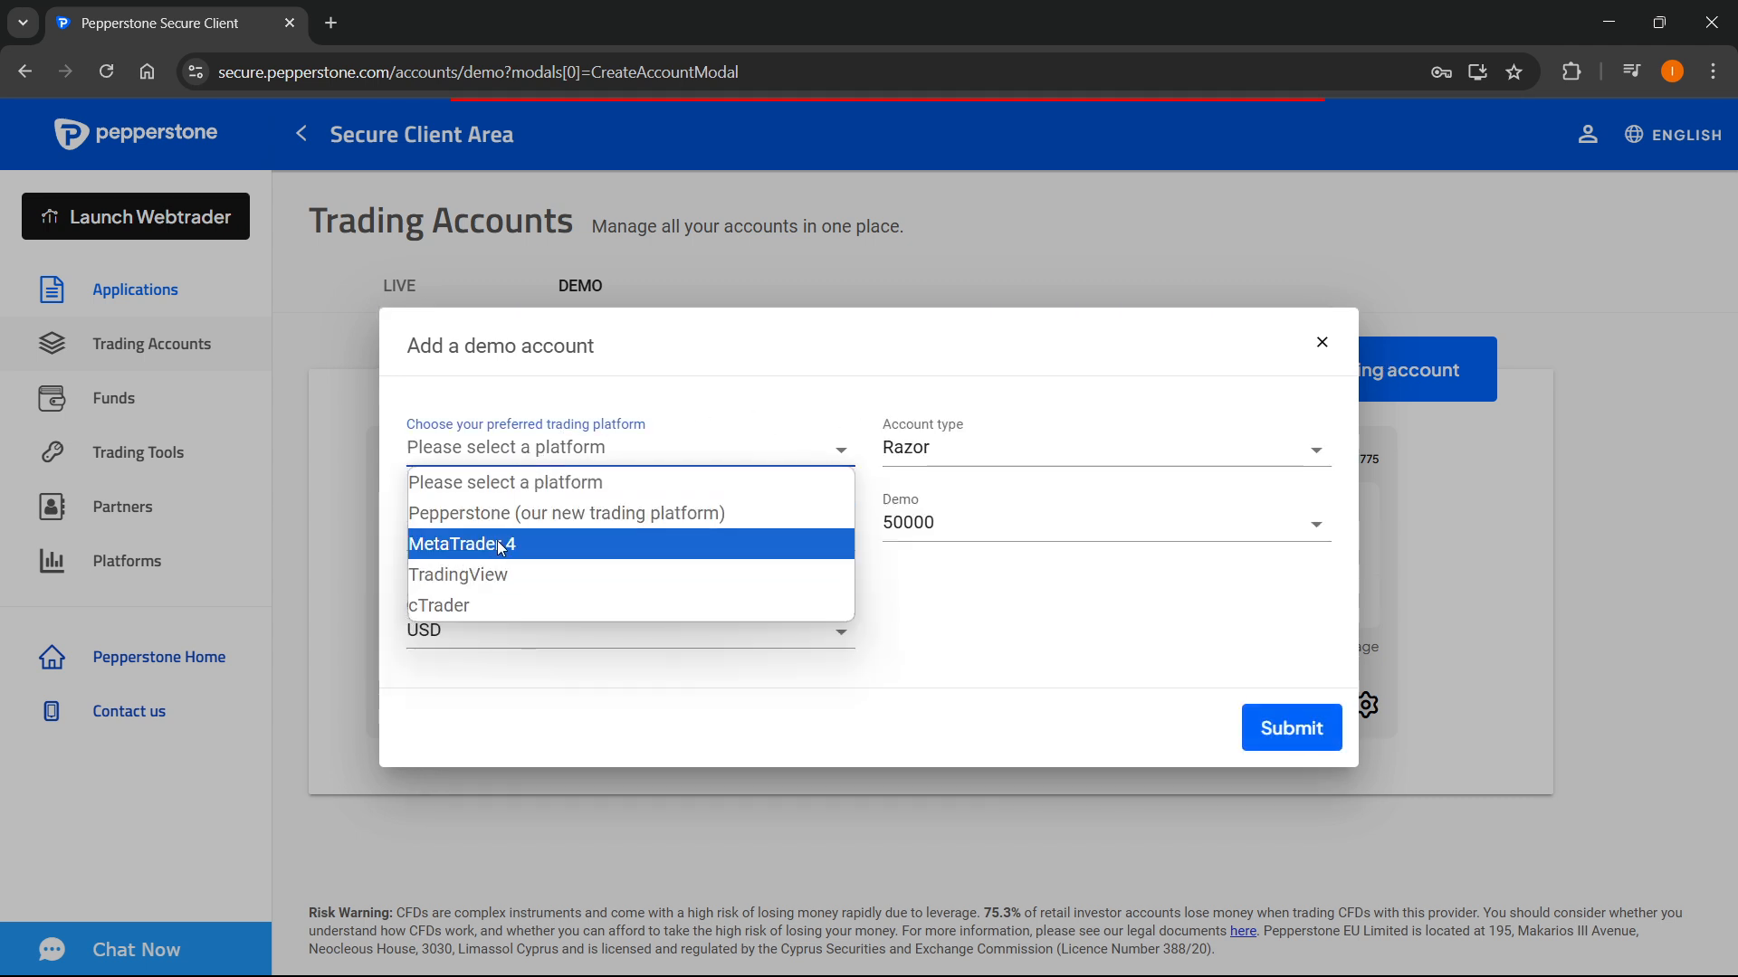
mouse_move(647, 512)
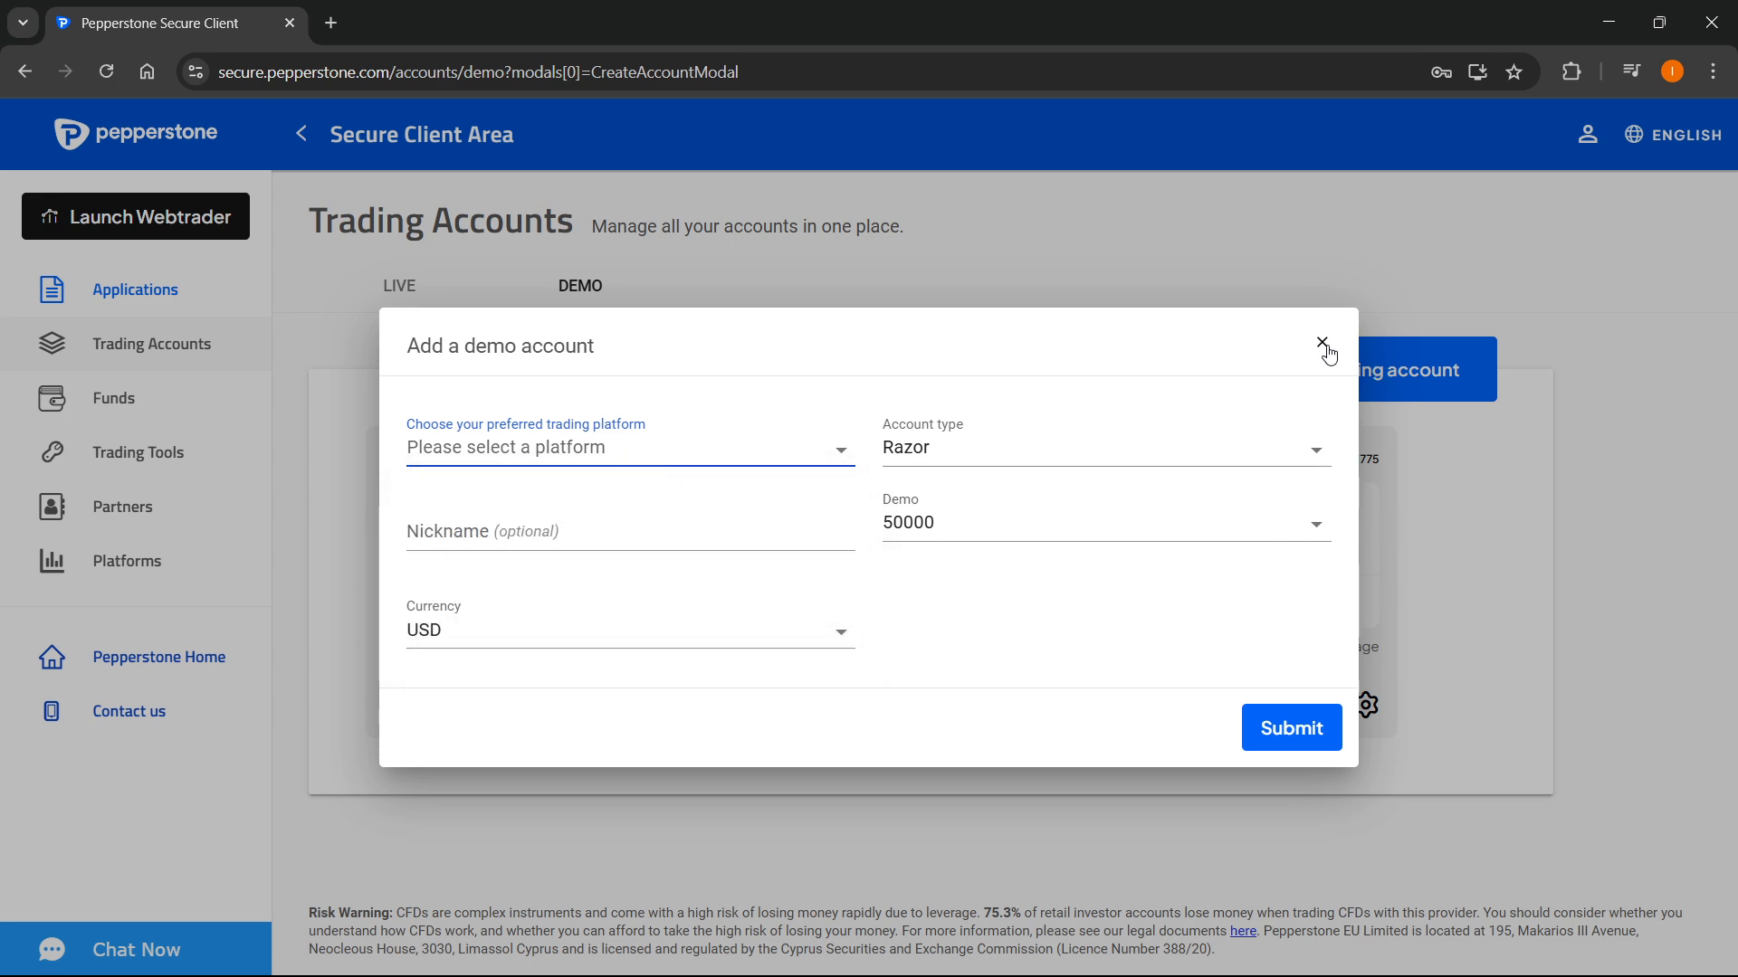
left_click(1321, 345)
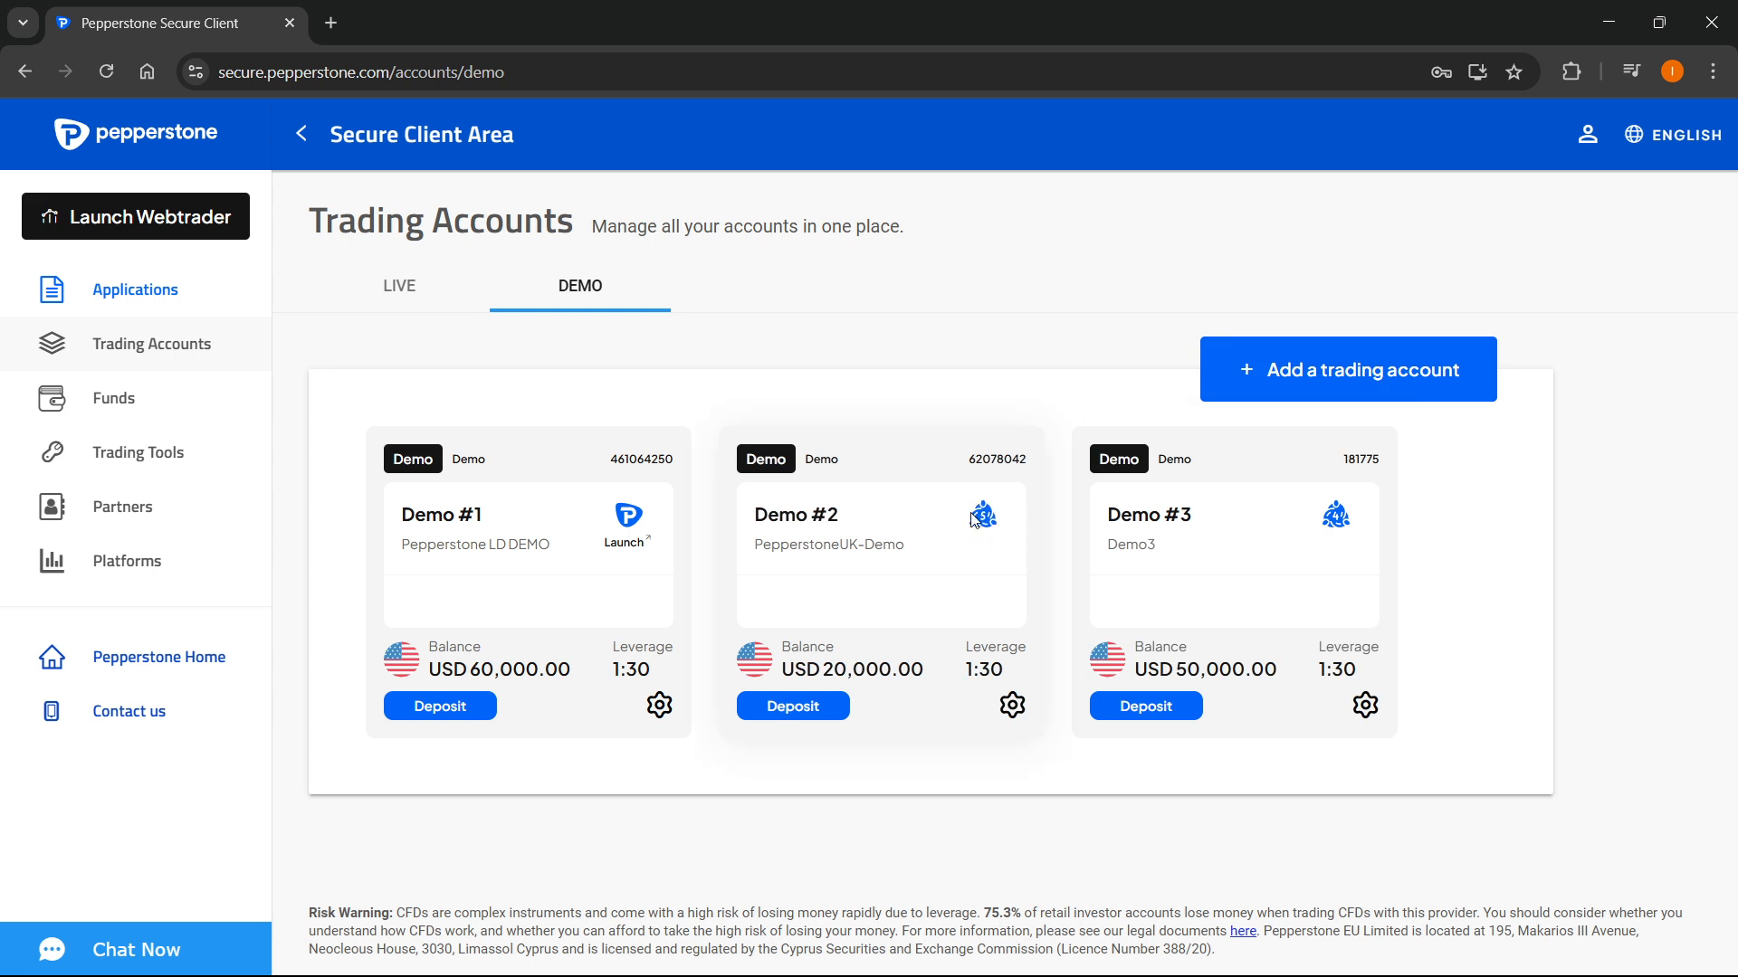
mouse_move(971, 554)
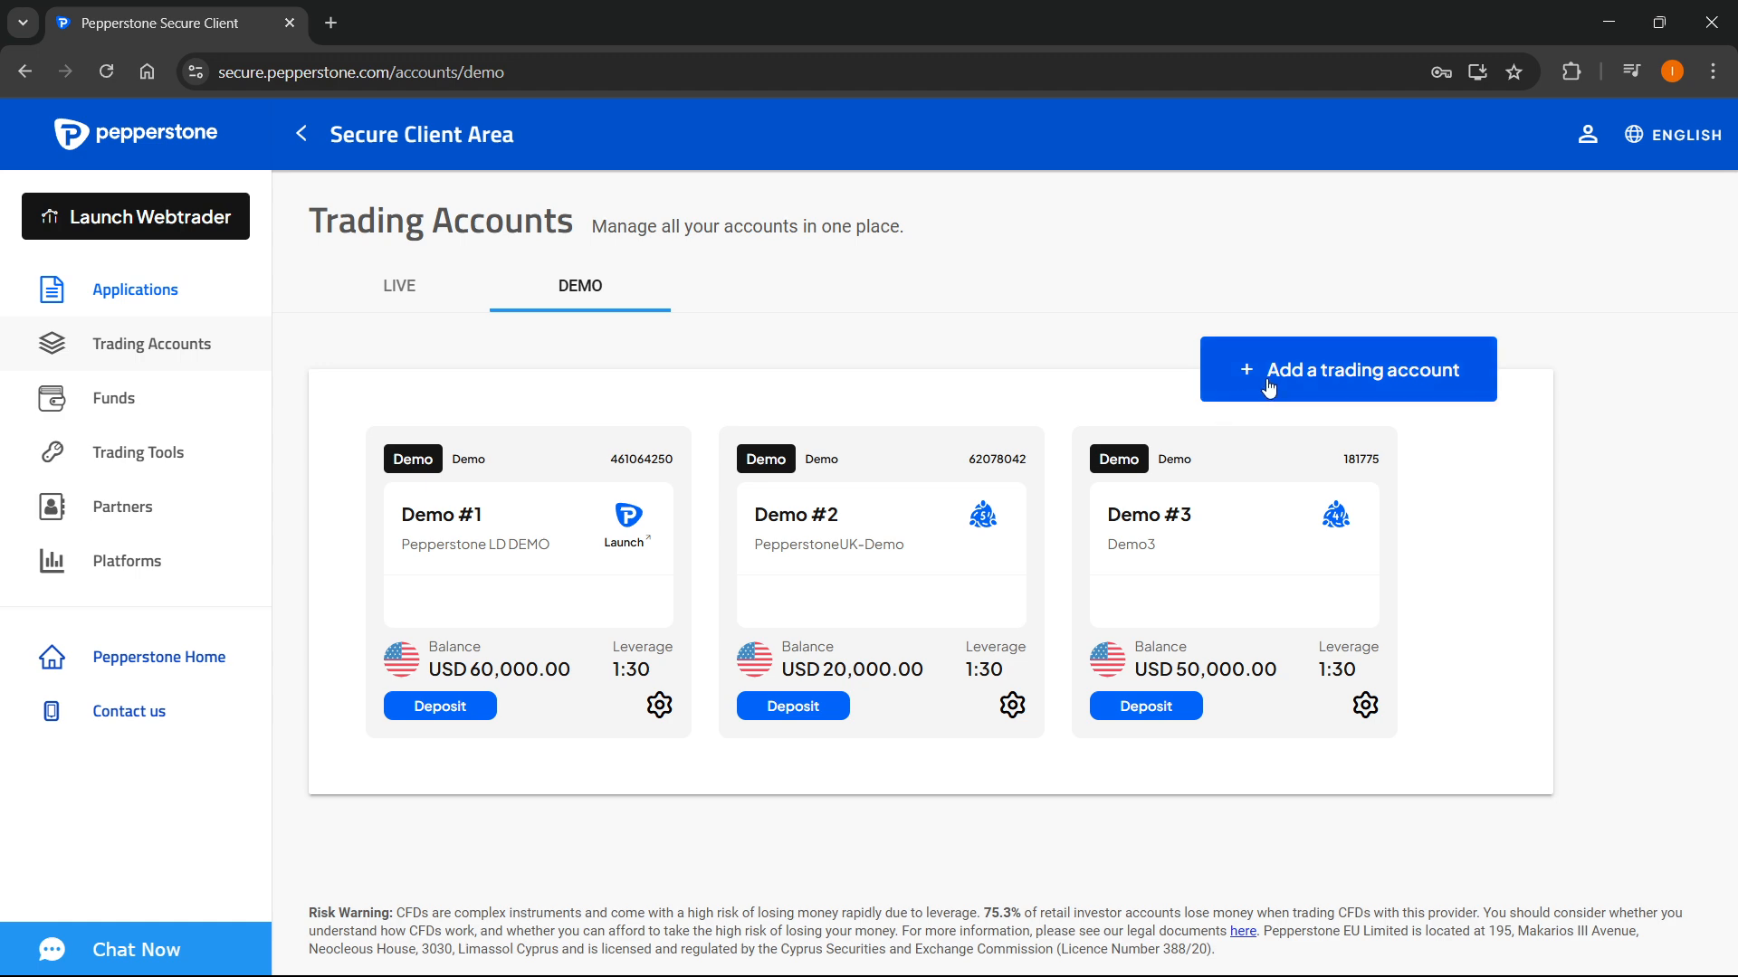
left_click(1347, 370)
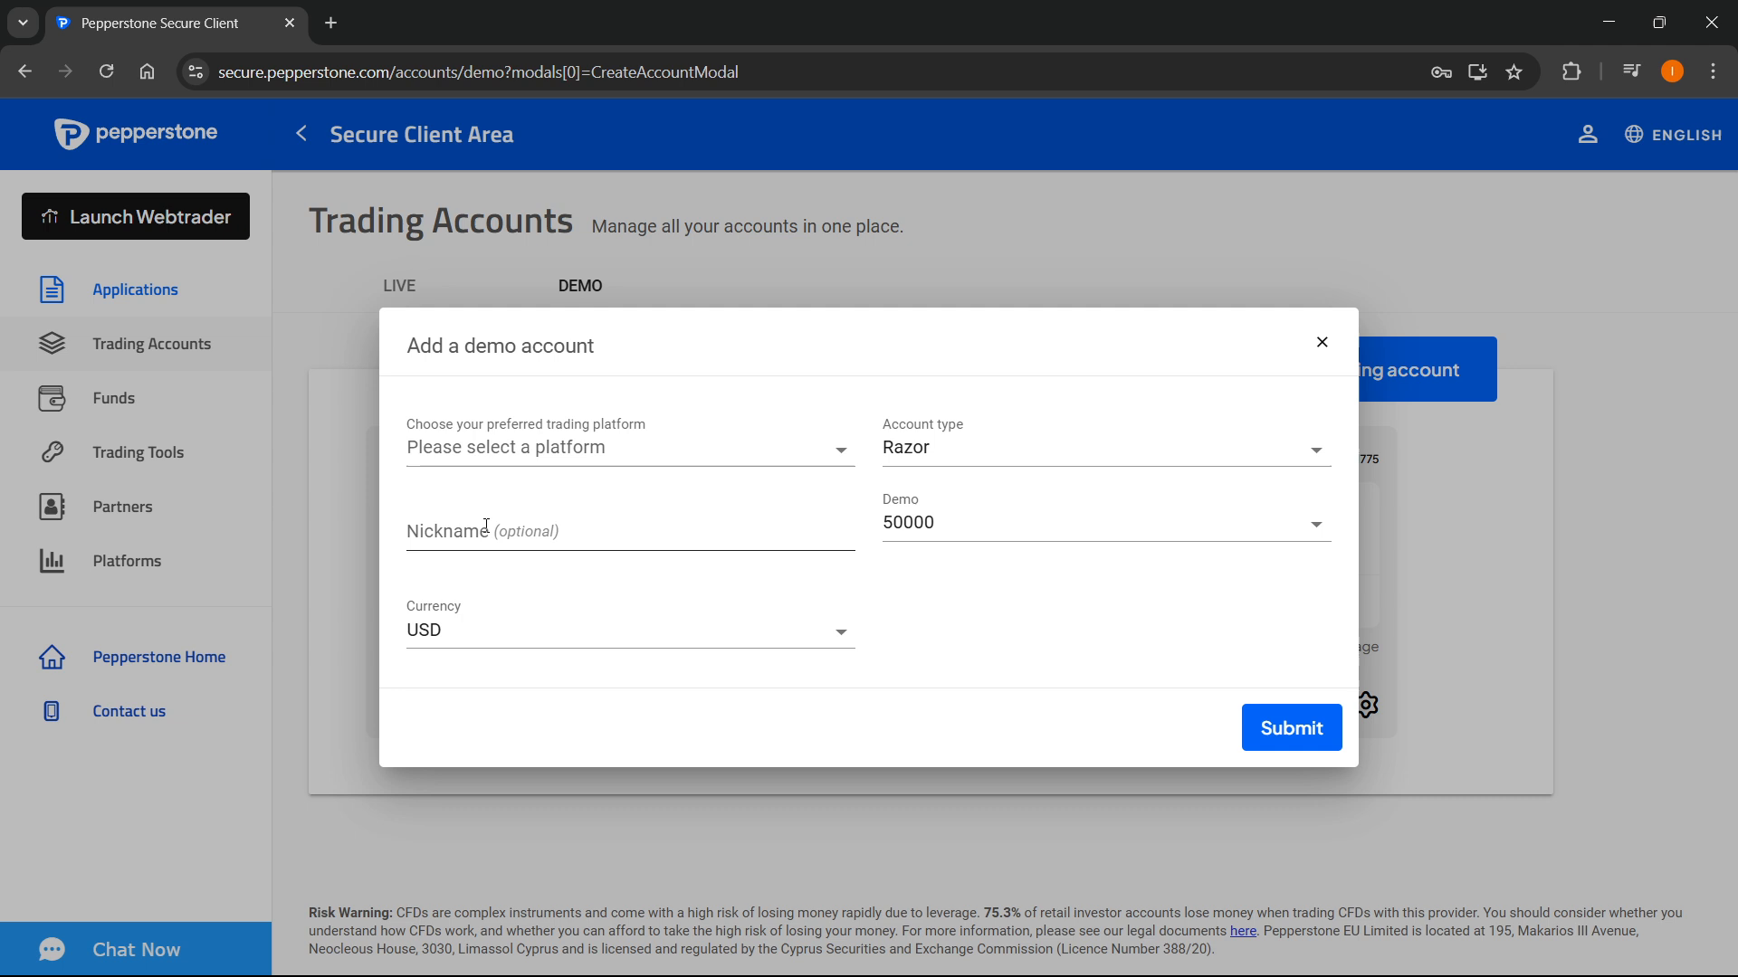
left_click(1102, 448)
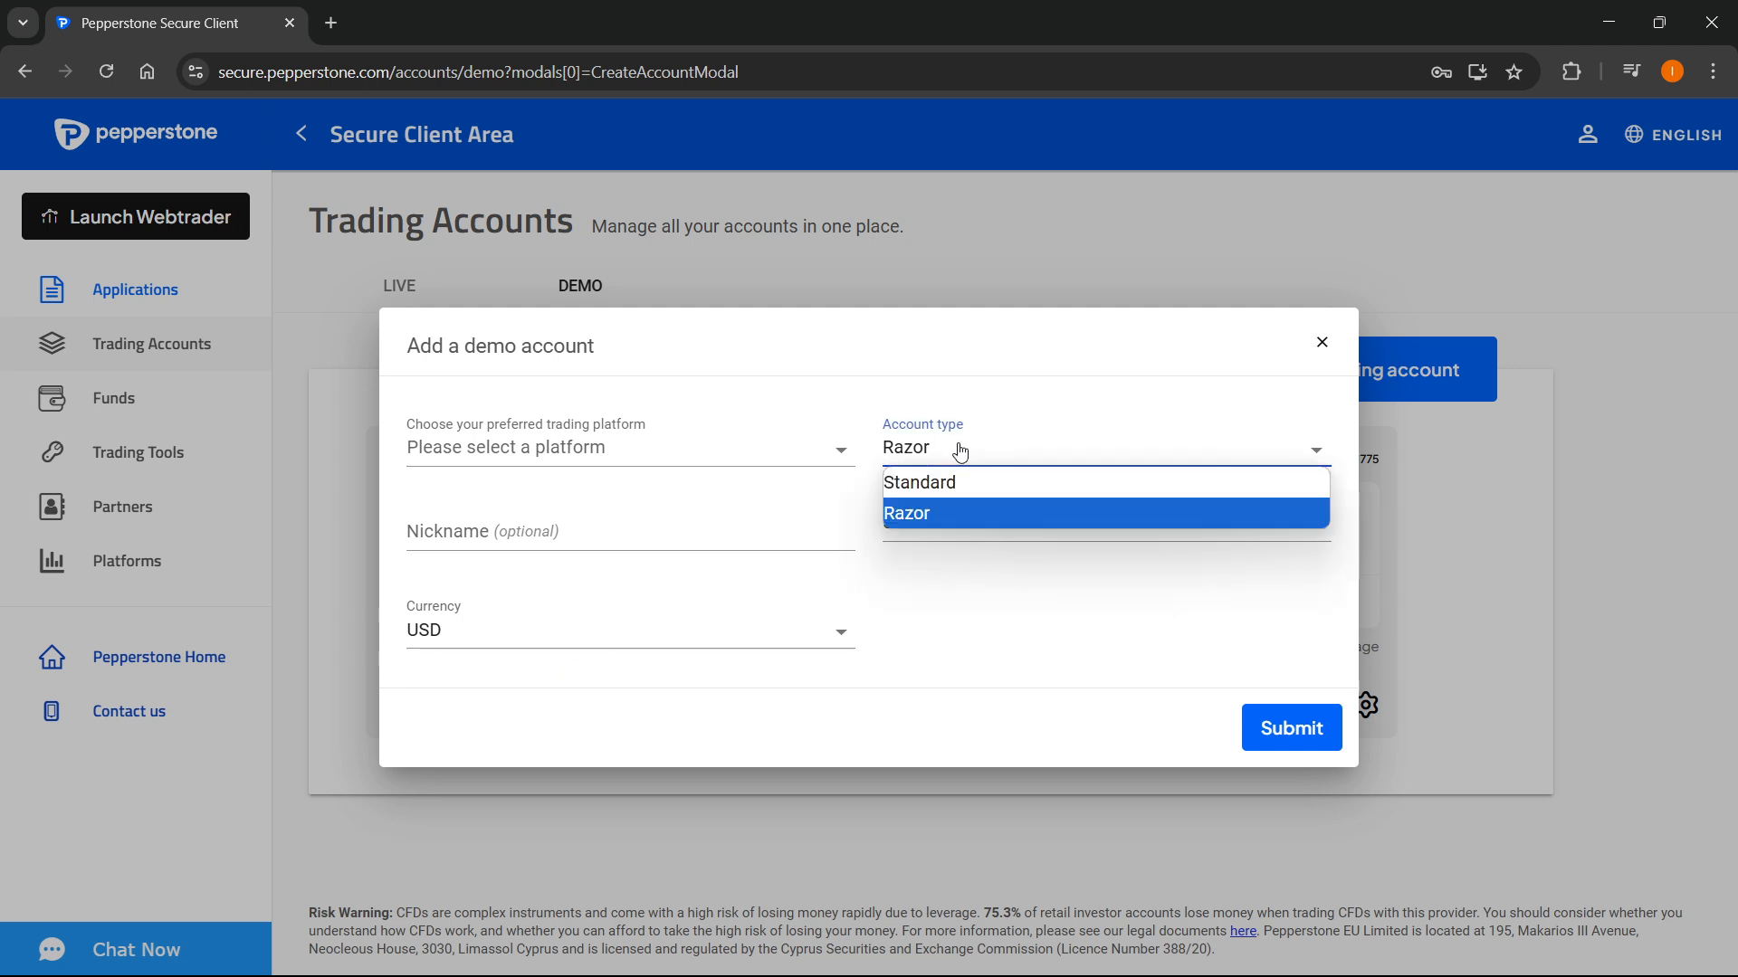
left_click(907, 513)
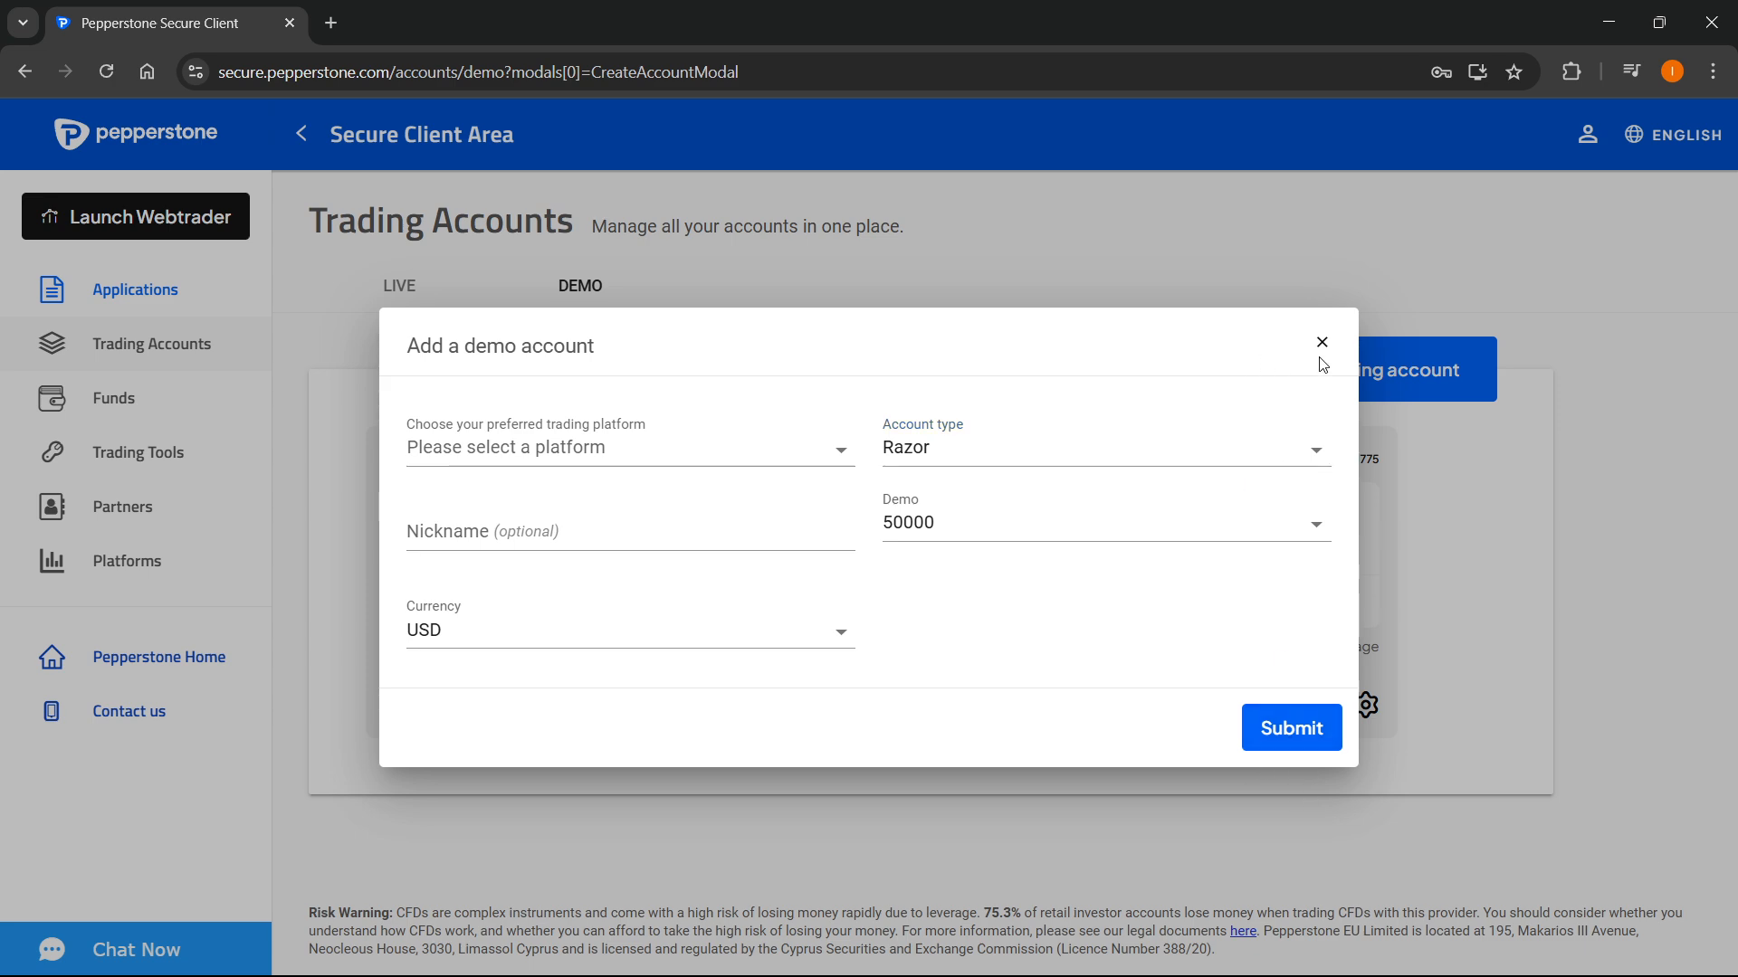
left_click(1321, 343)
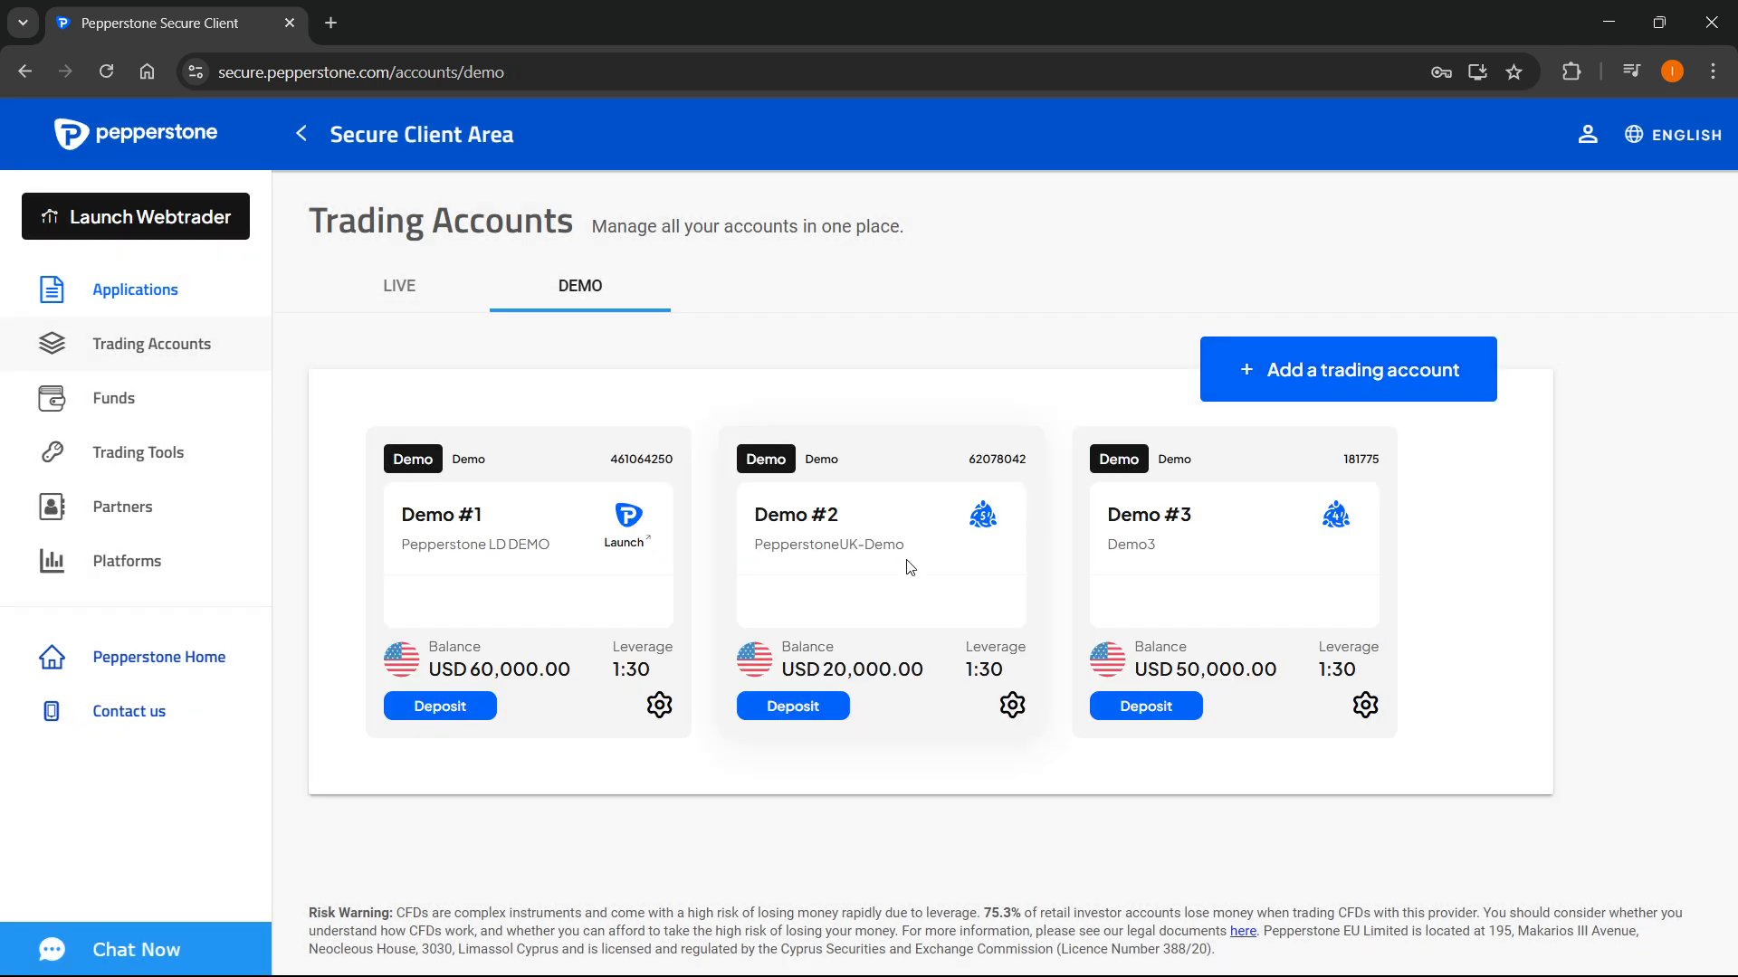
mouse_move(892, 509)
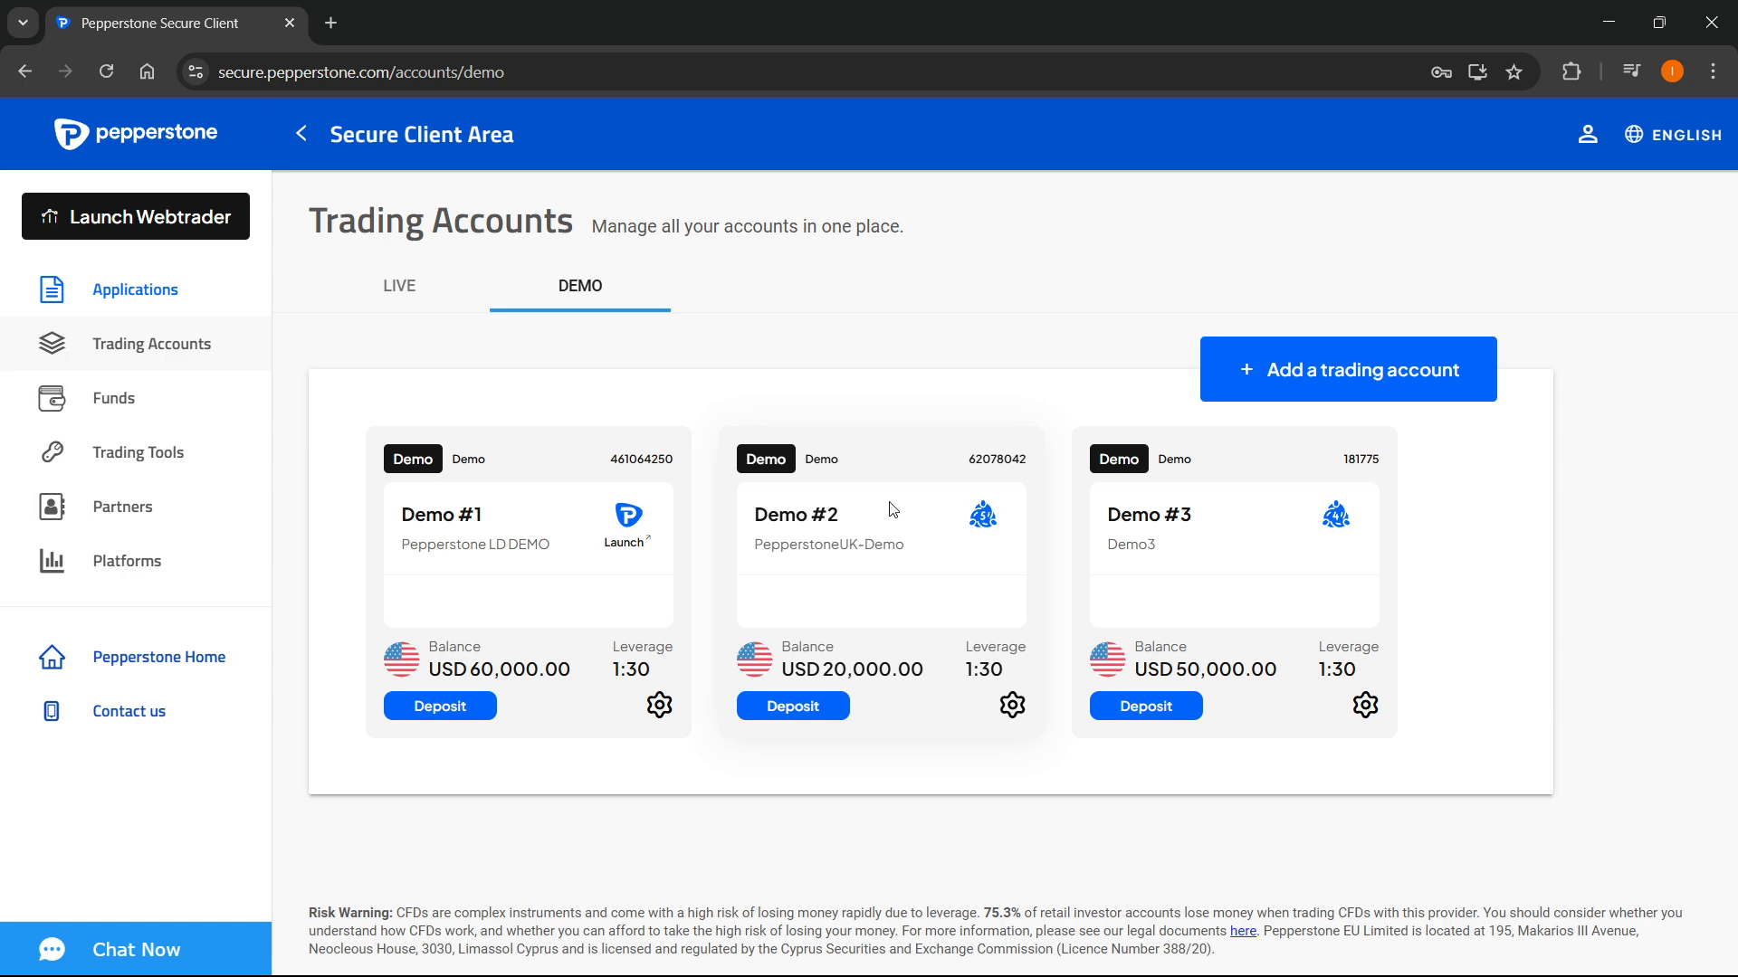
mouse_move(973, 456)
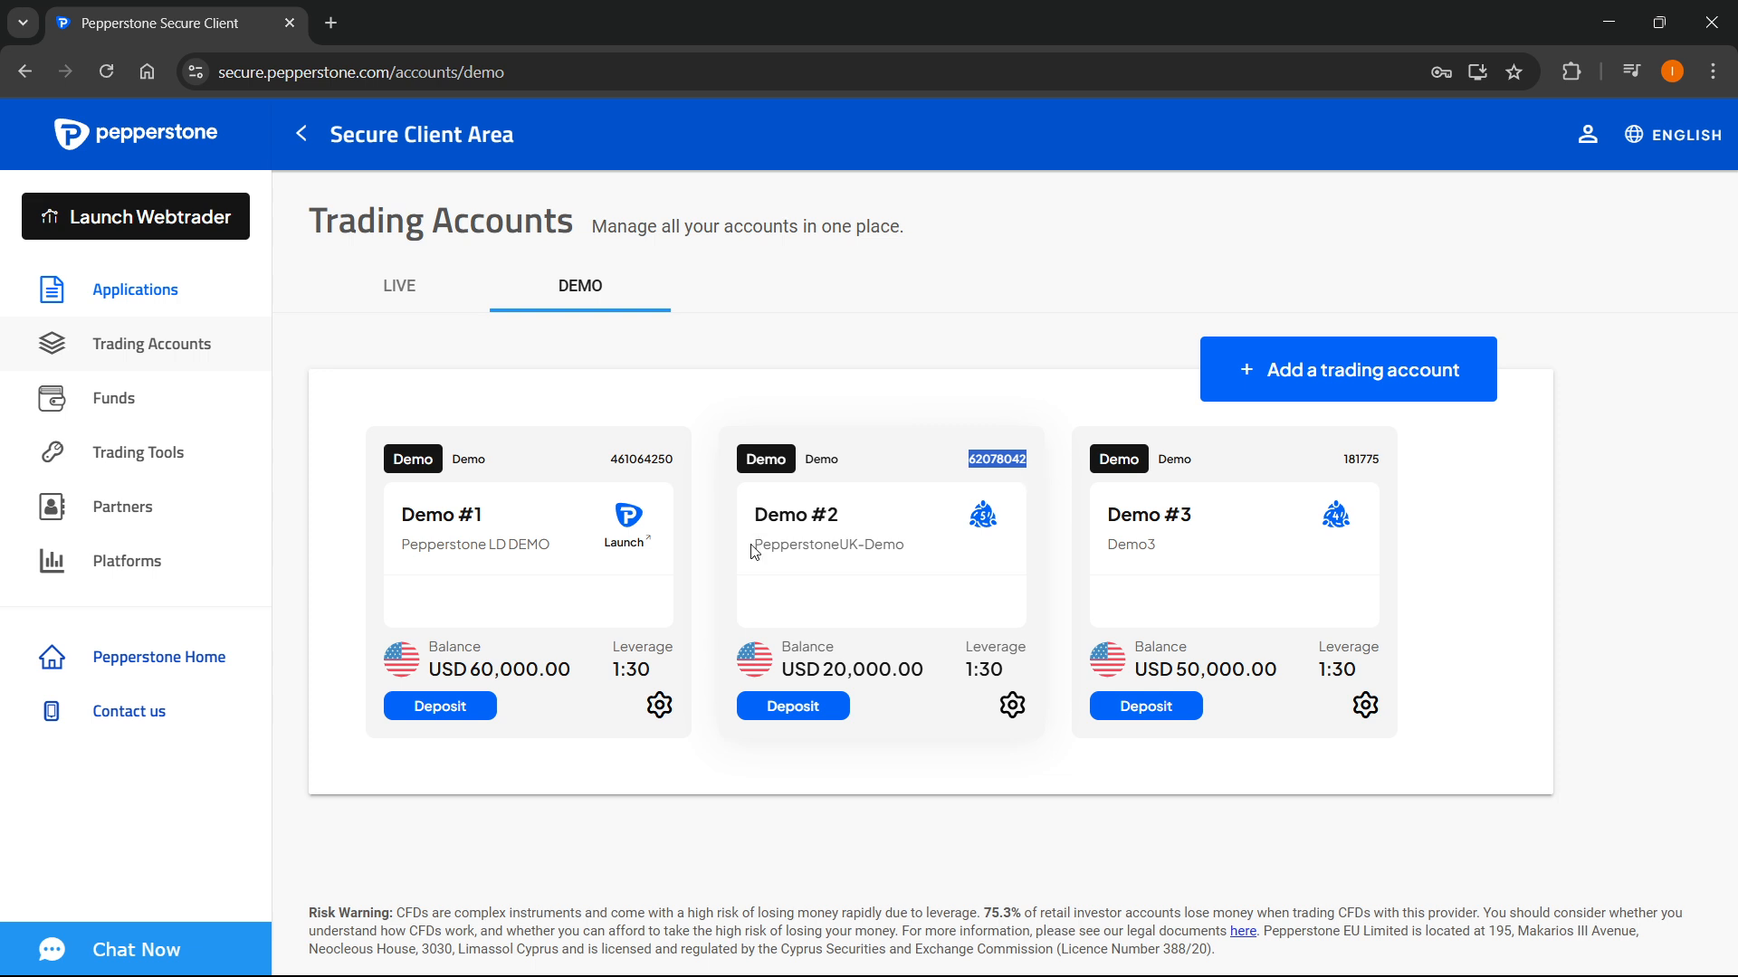
Select Demo #2's account number 62078042 in the demo accounts list
double_click(826, 543)
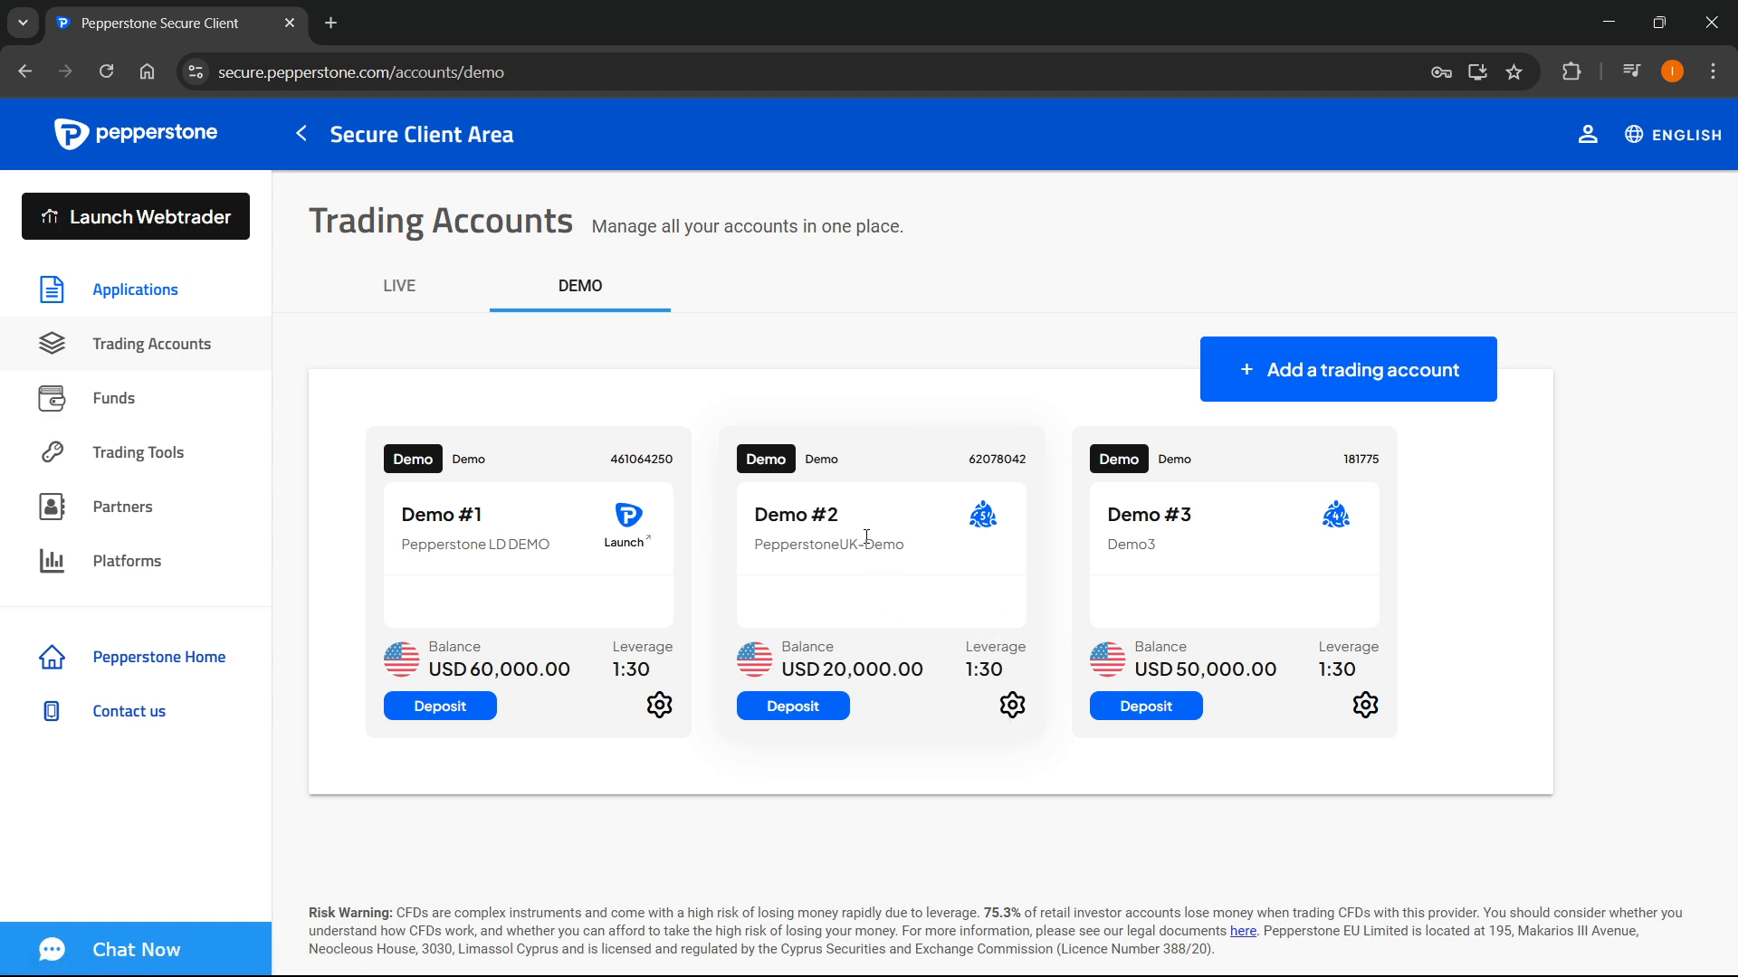
mouse_move(1004, 545)
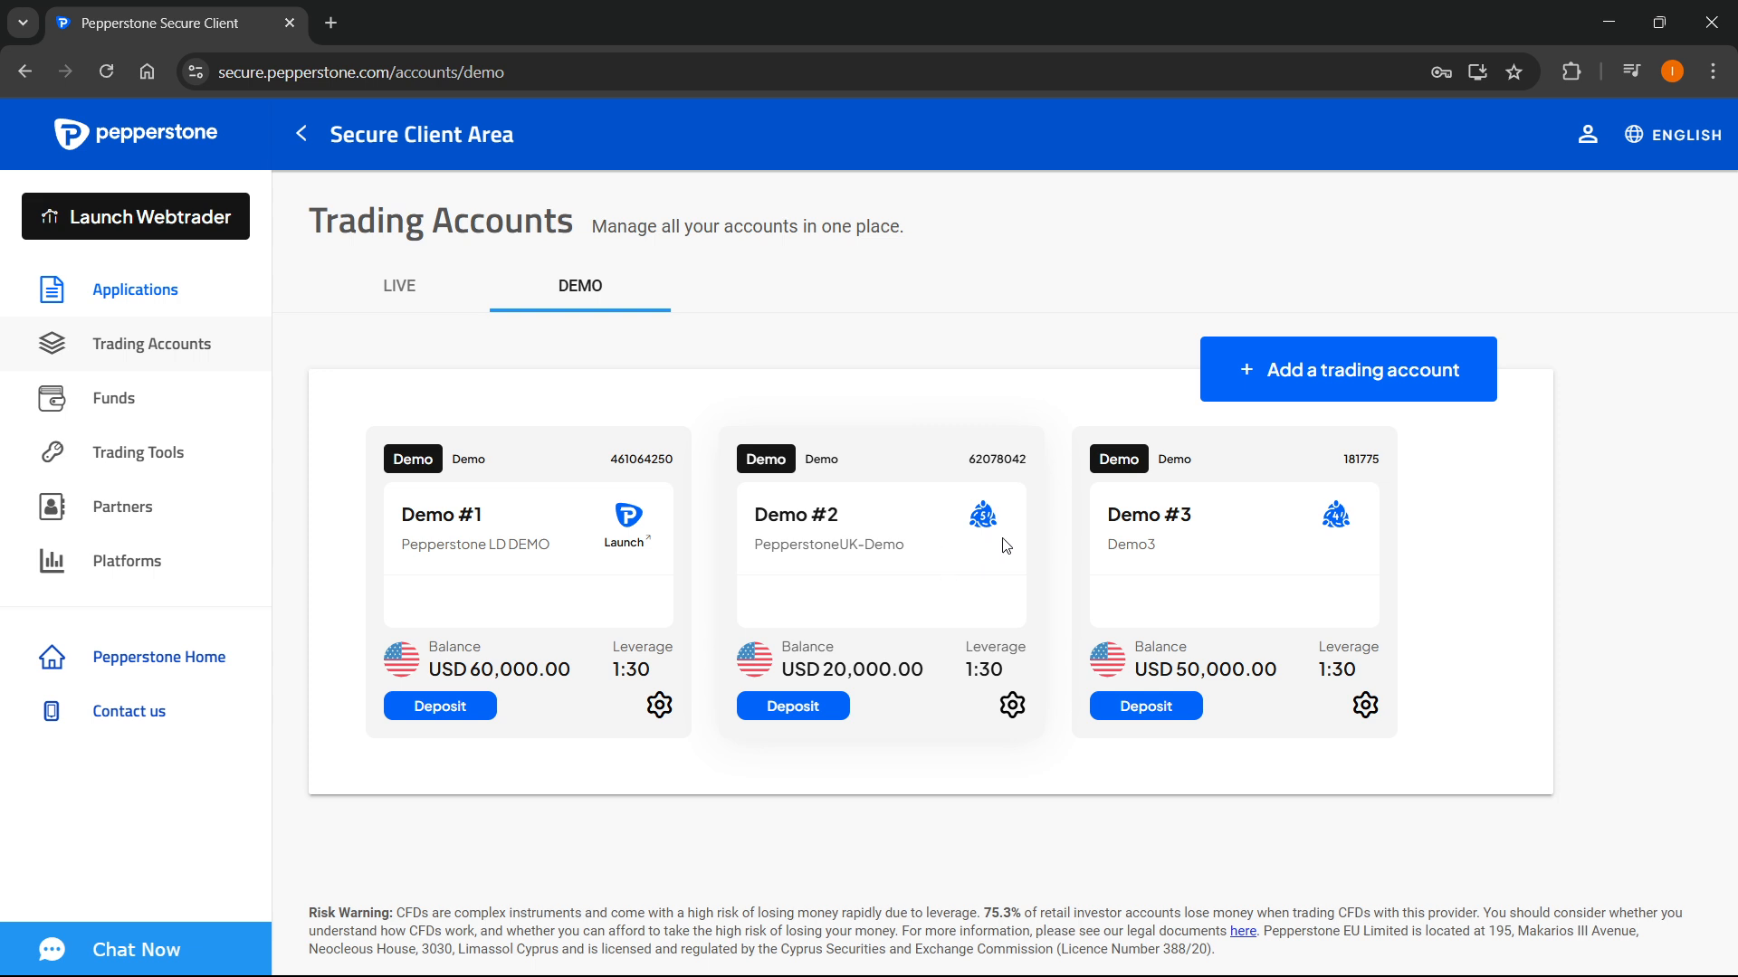
mouse_move(962, 607)
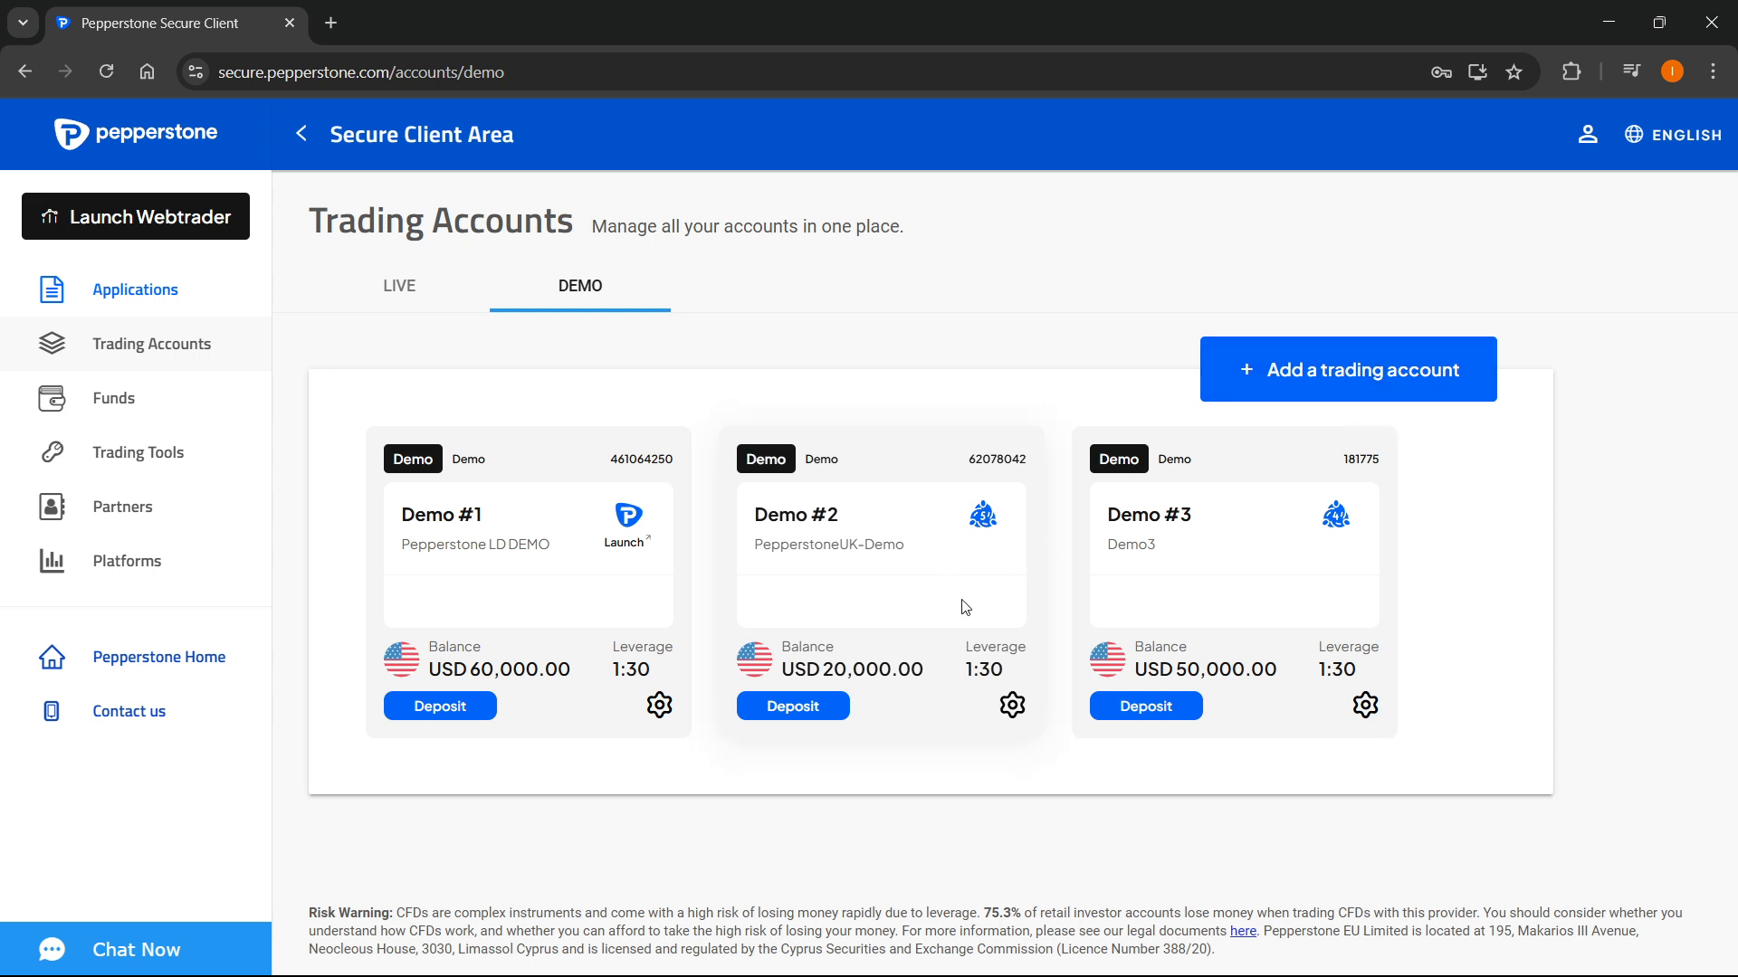
mouse_move(809, 40)
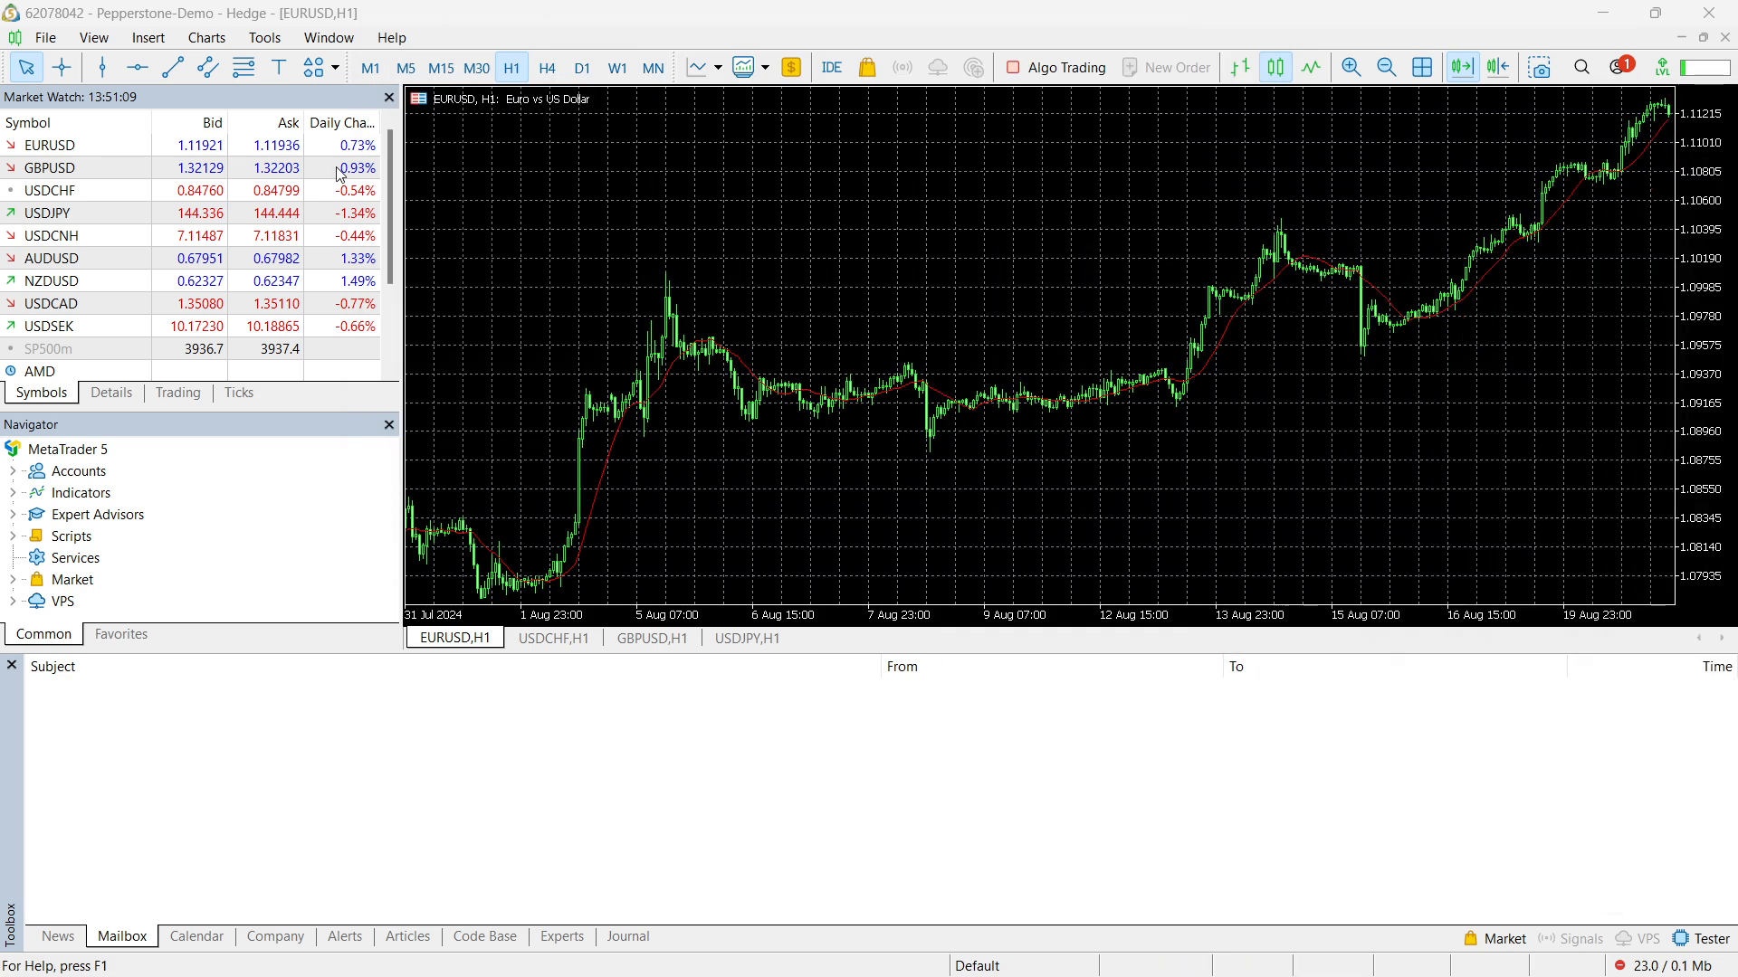
Begin opening an account from the File menu and pick a Pepperstone company found by searching 'pep'
left_click(45, 36)
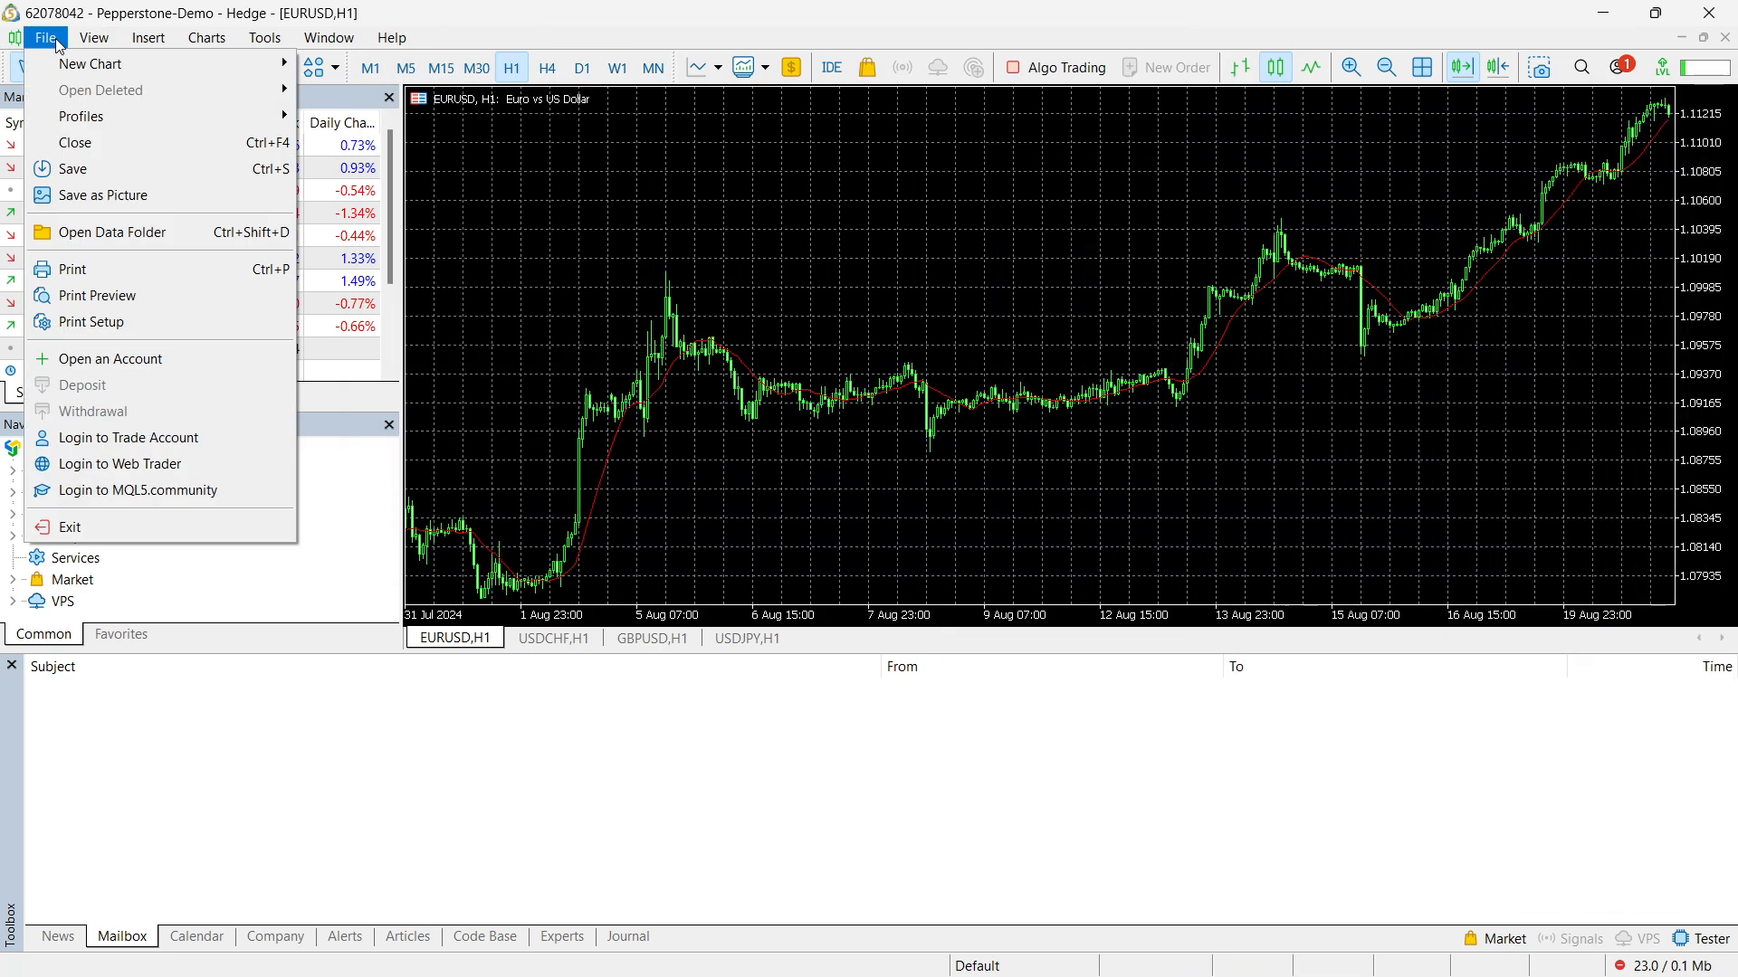
left_click(110, 358)
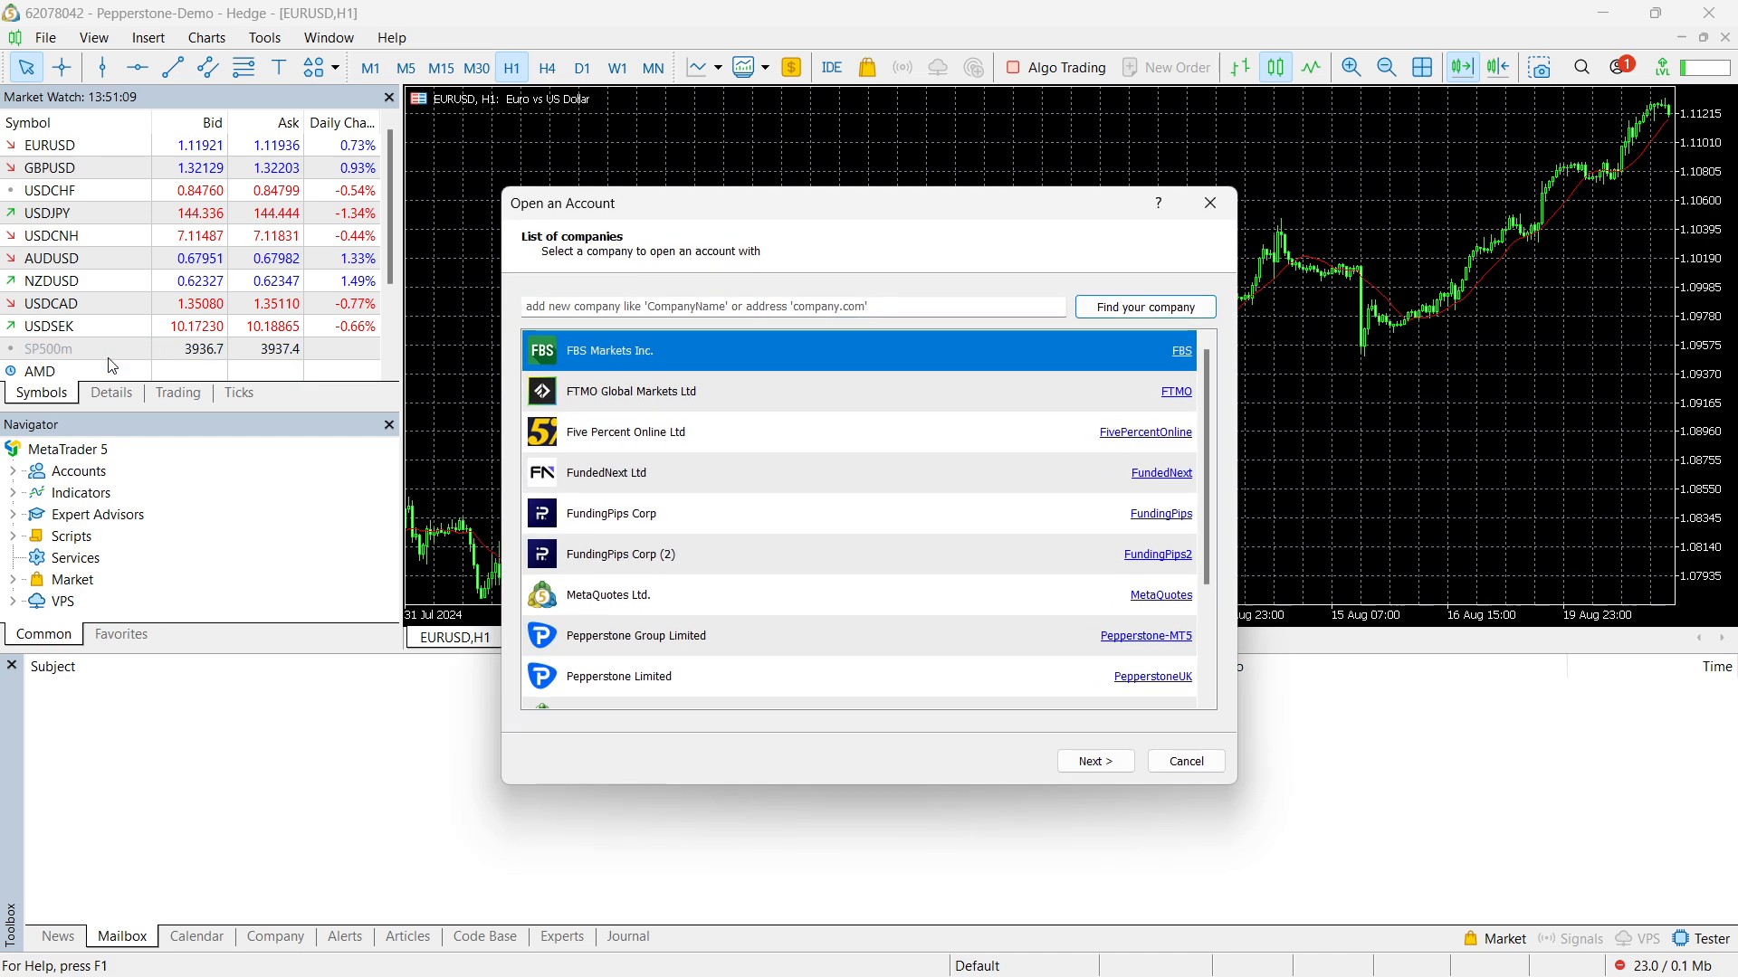
type("pep")
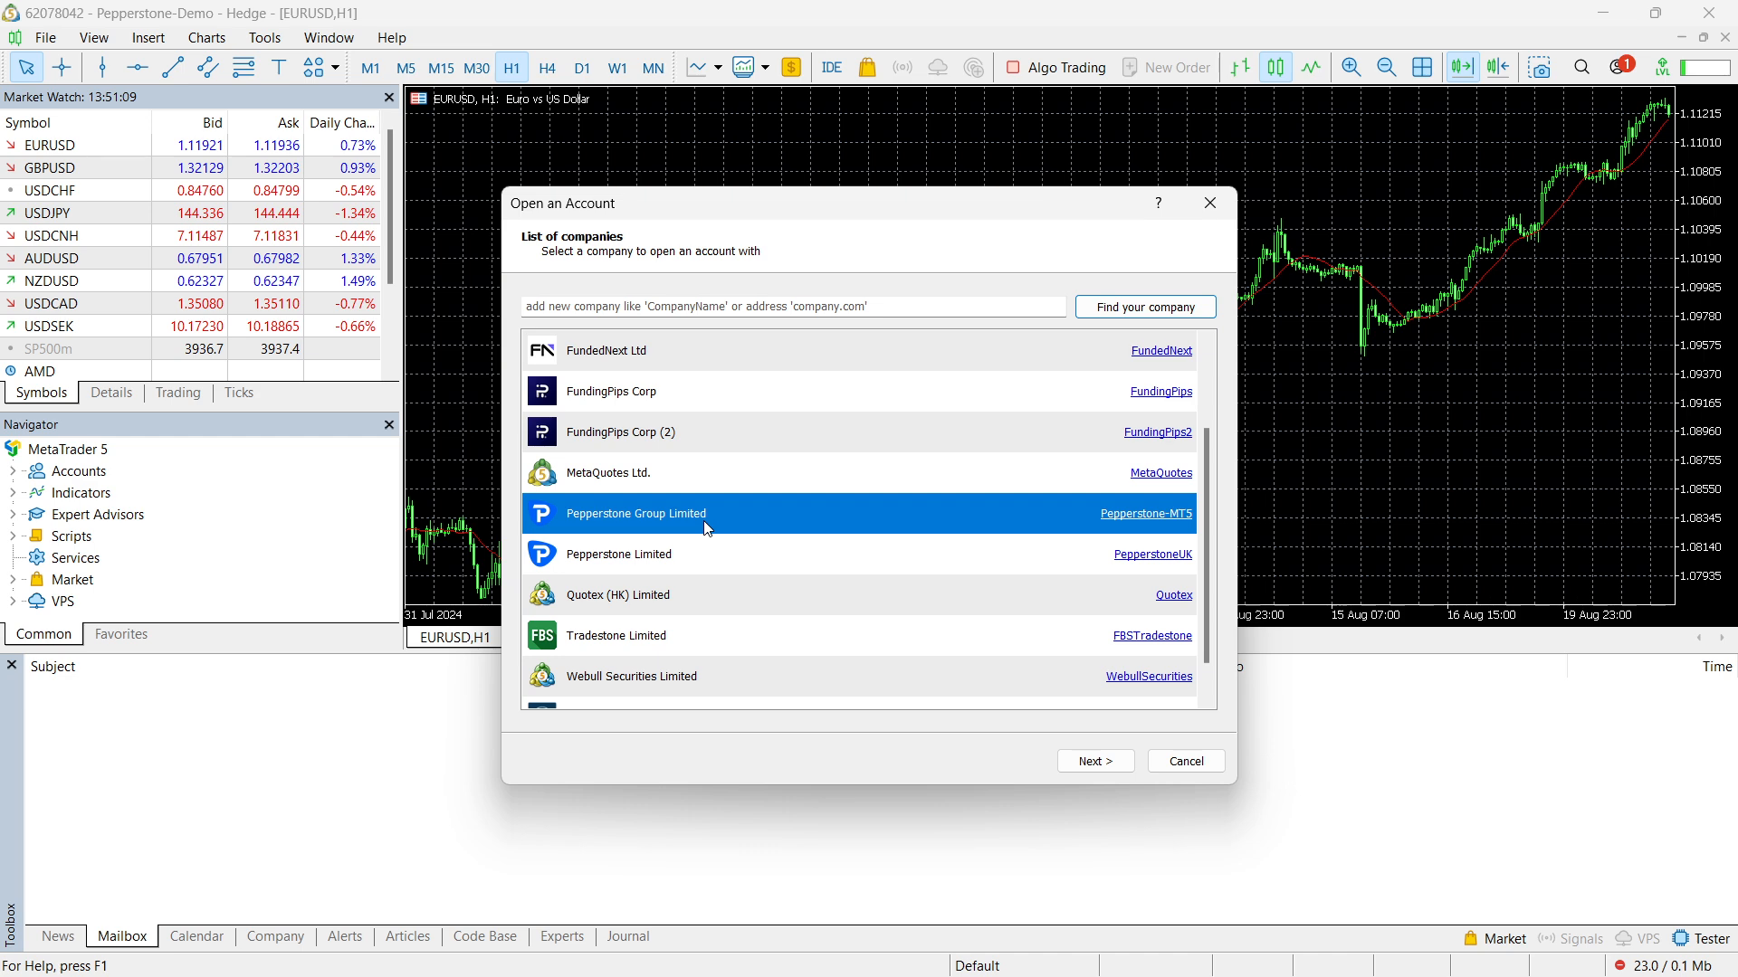
left_click(618, 554)
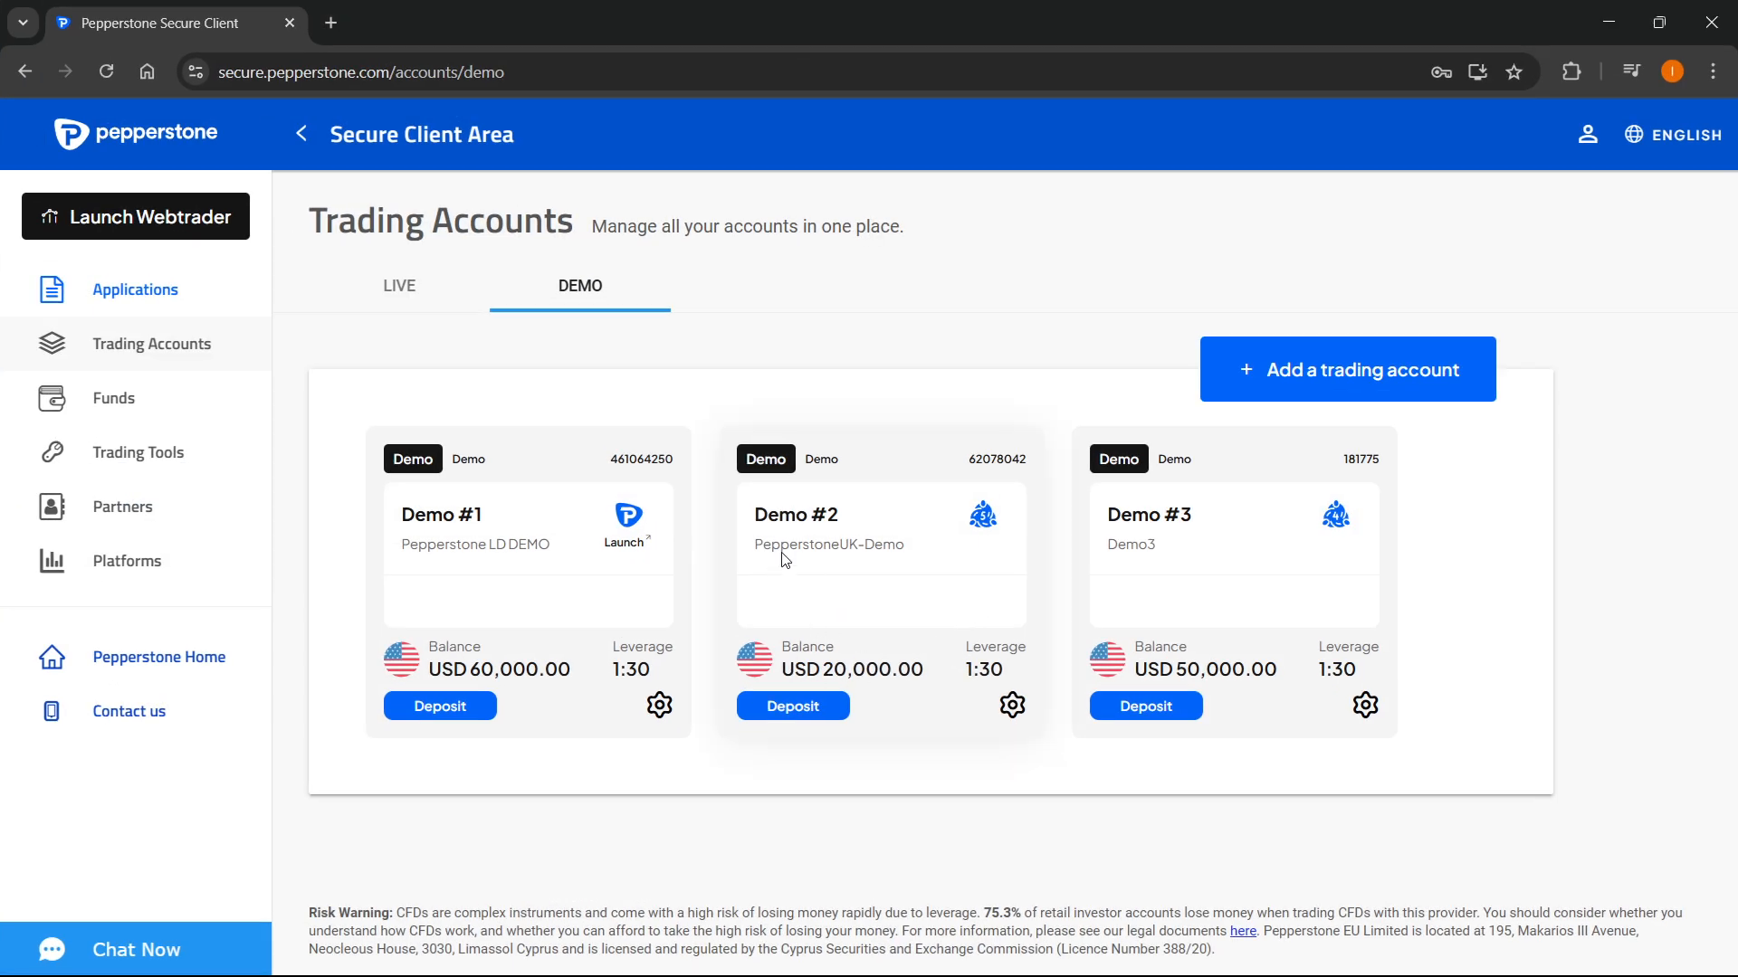
double_click(794, 544)
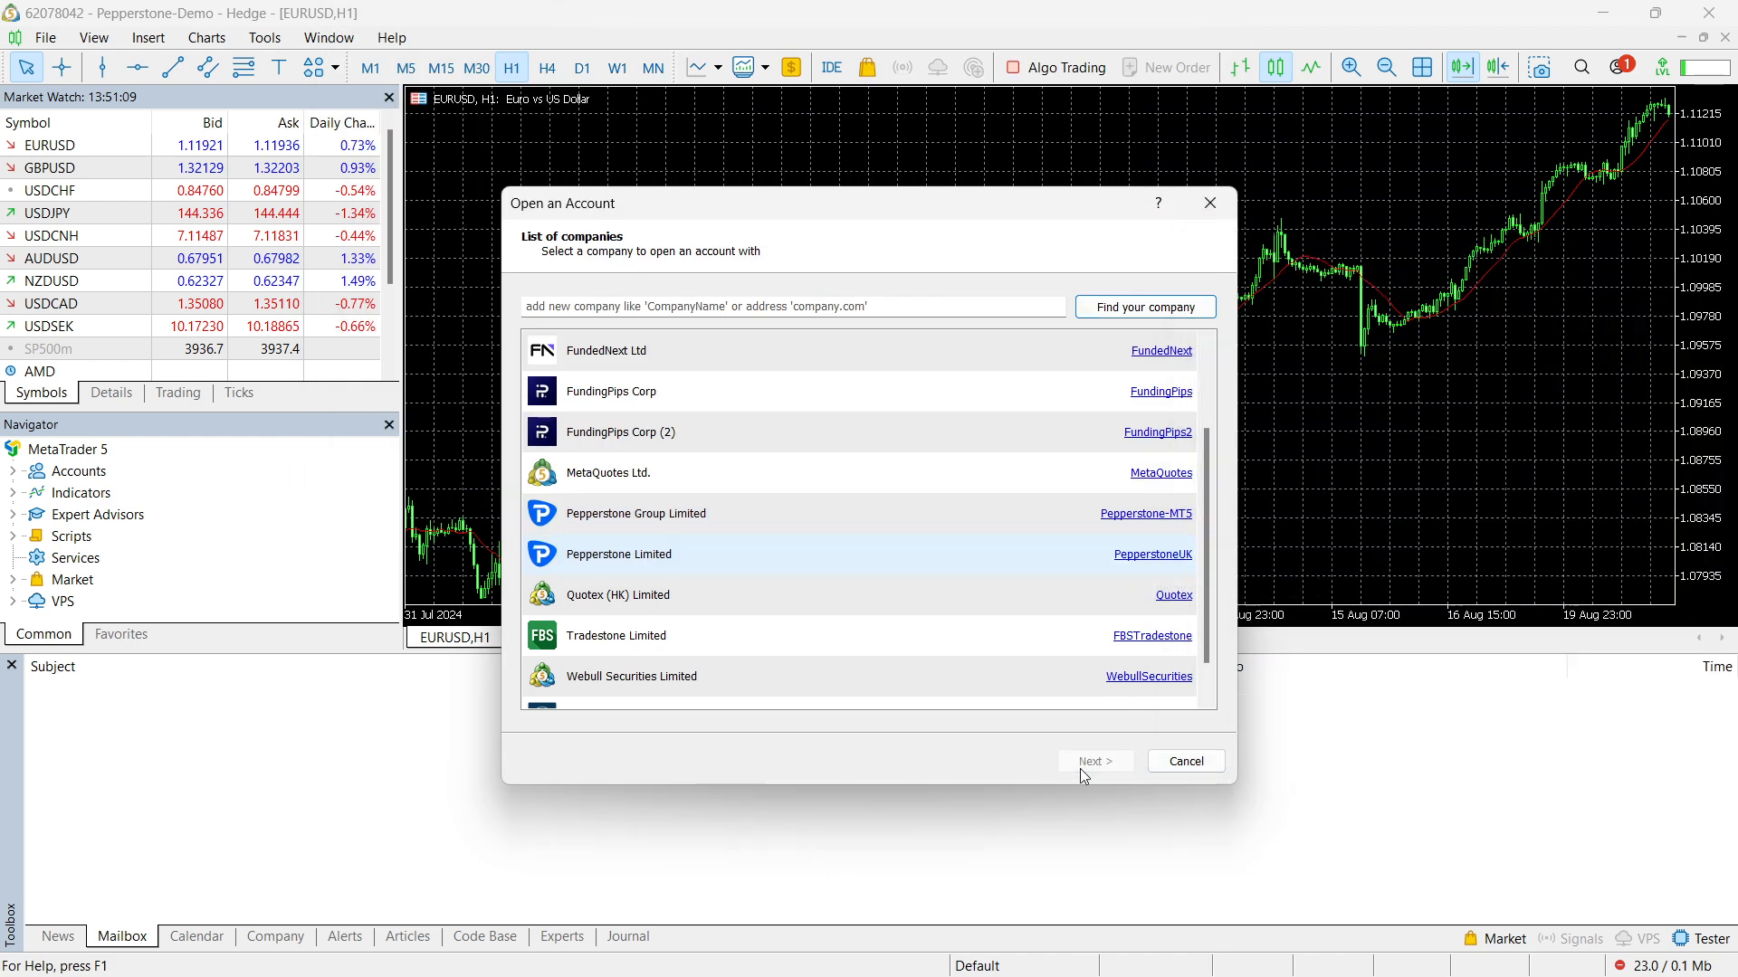
left_click(1094, 761)
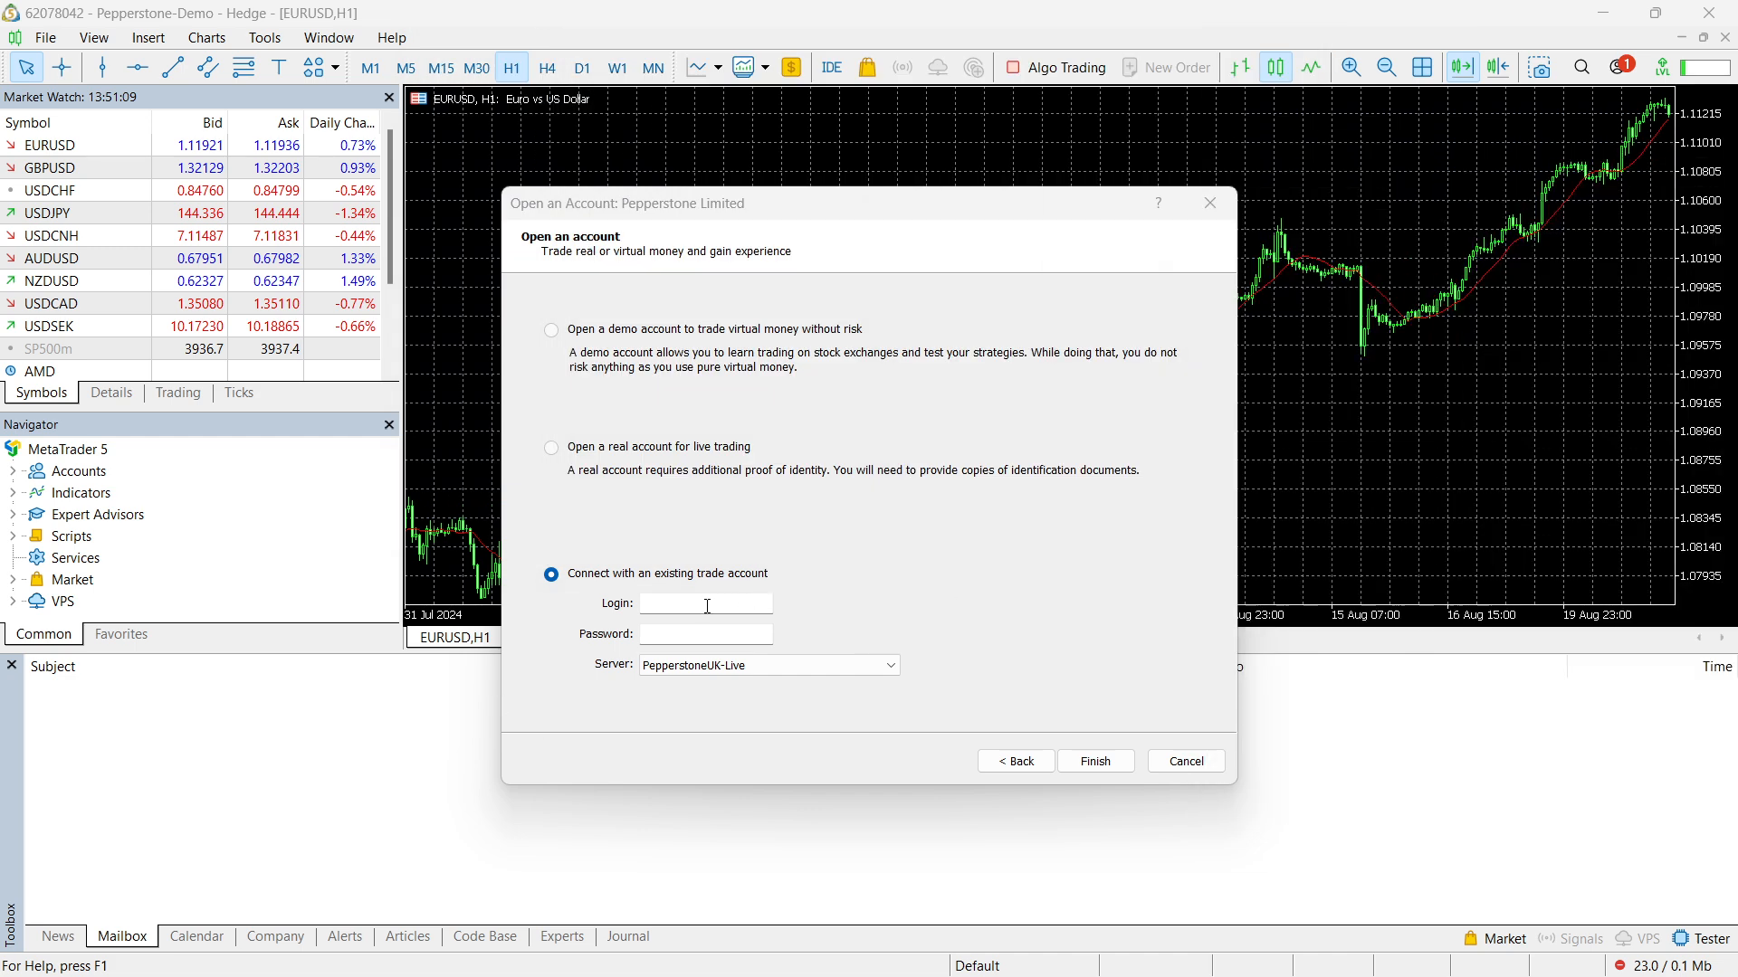
type("62078042")
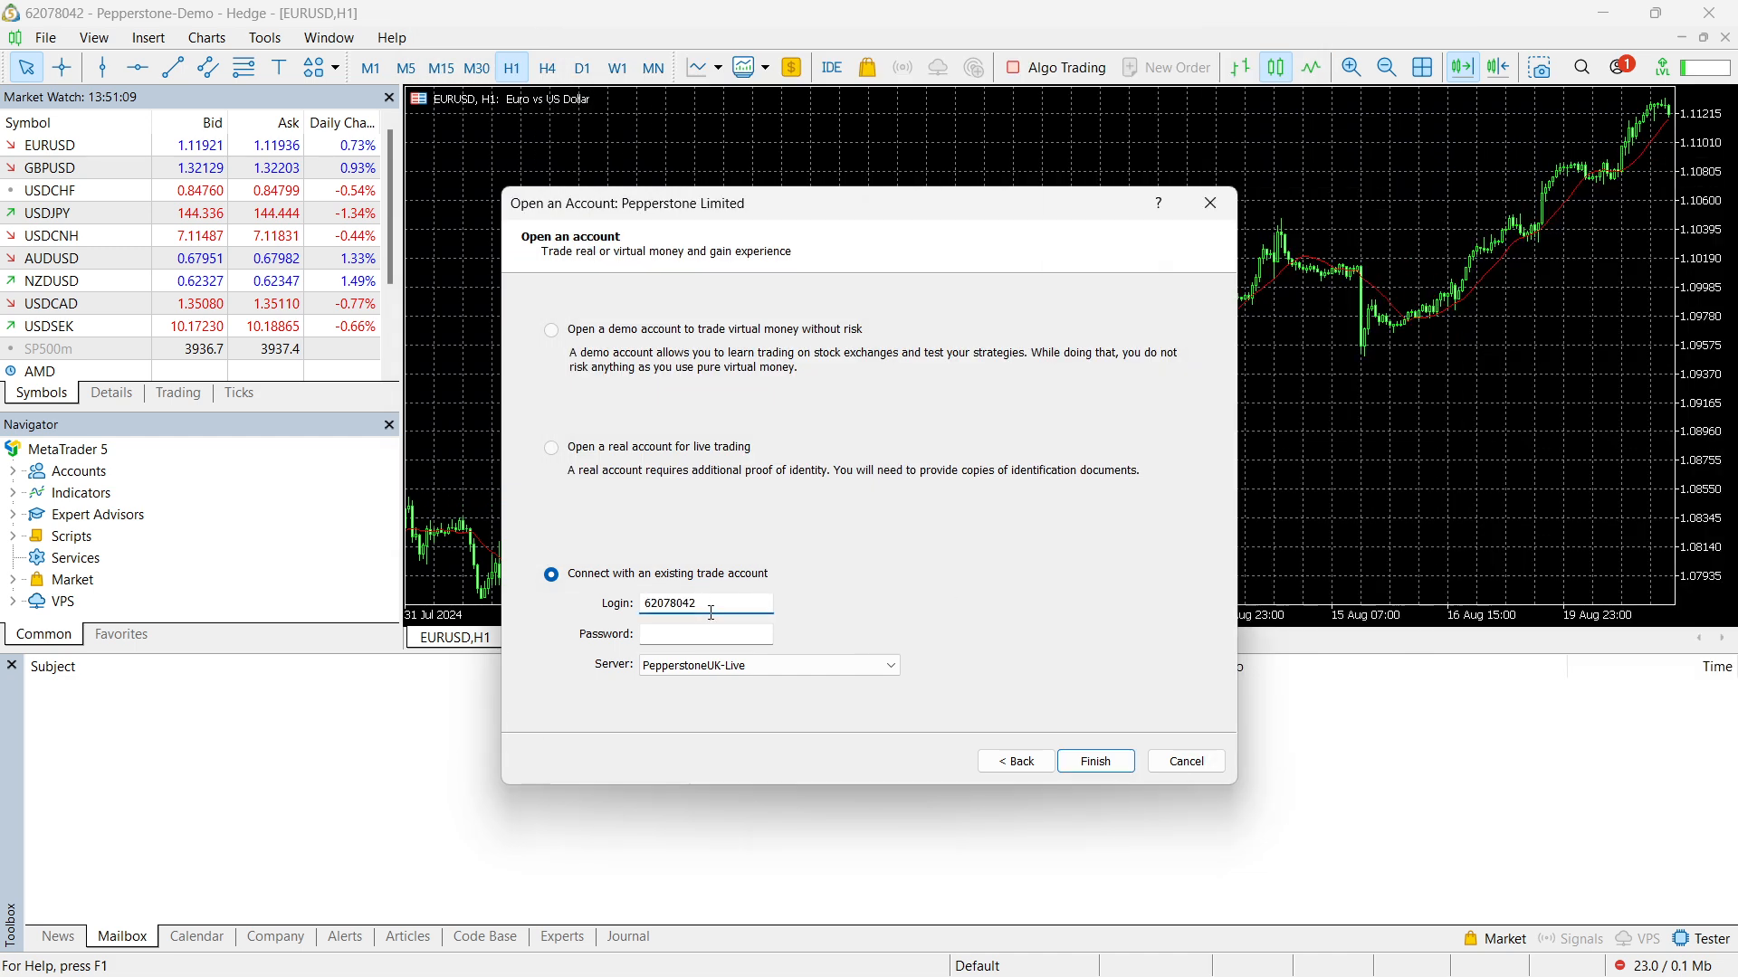
left_click(705, 633)
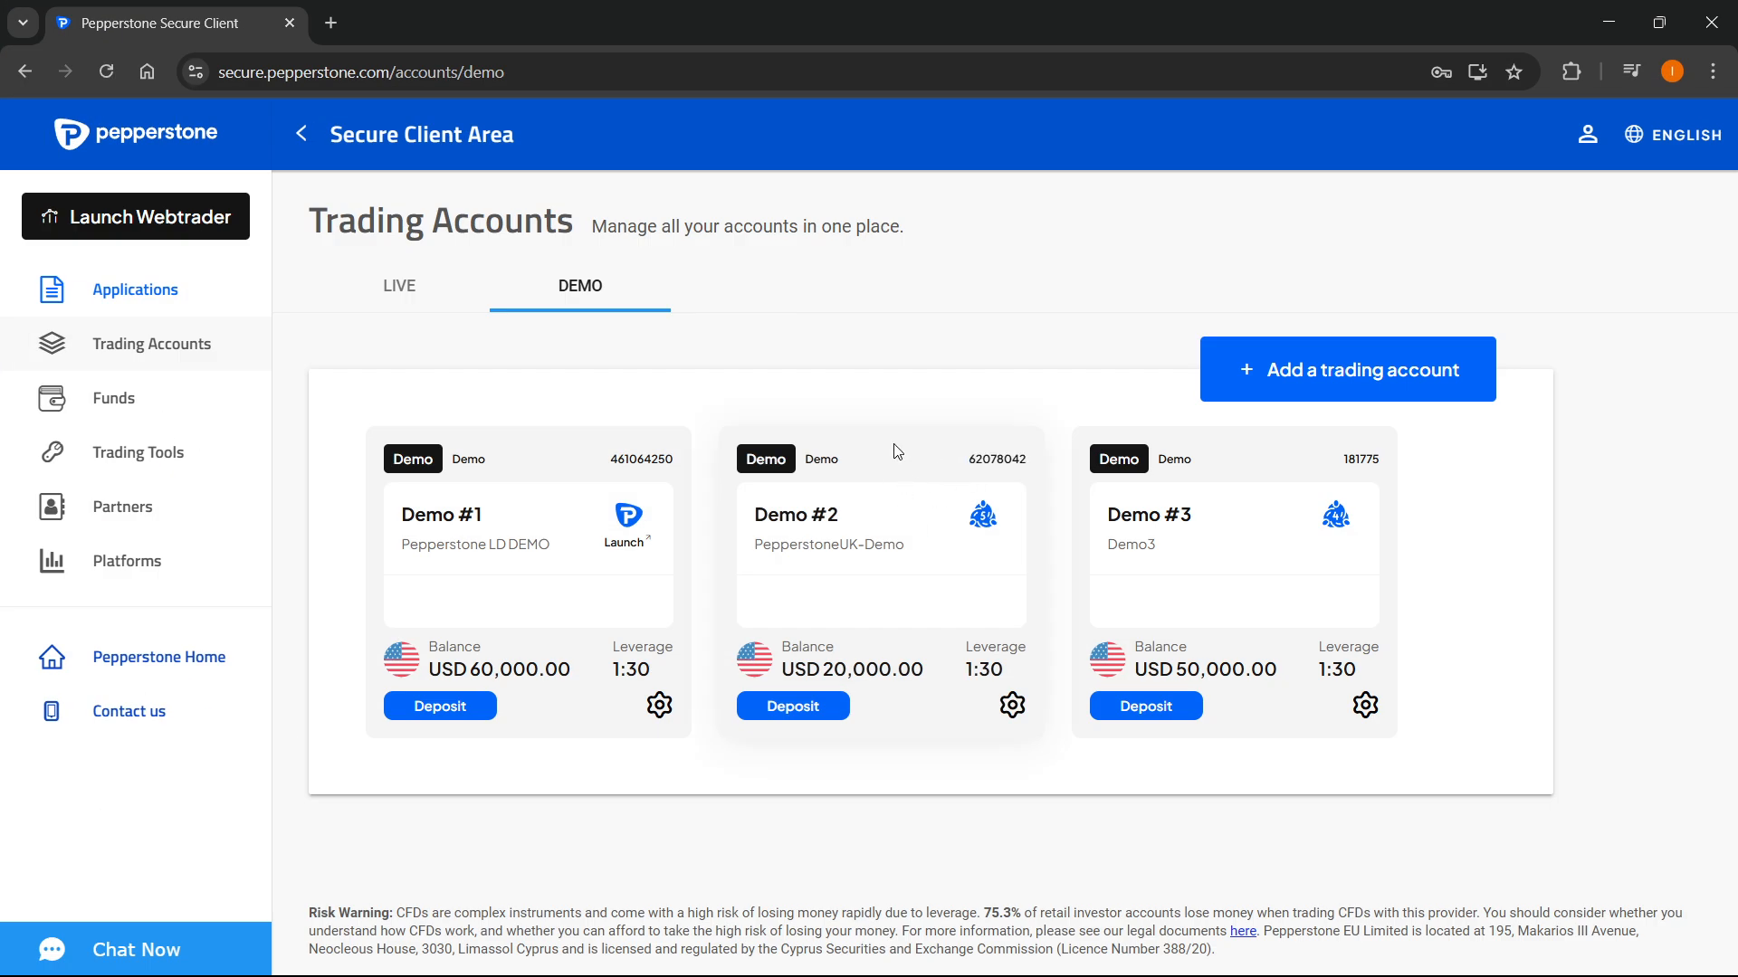
mouse_move(870, 498)
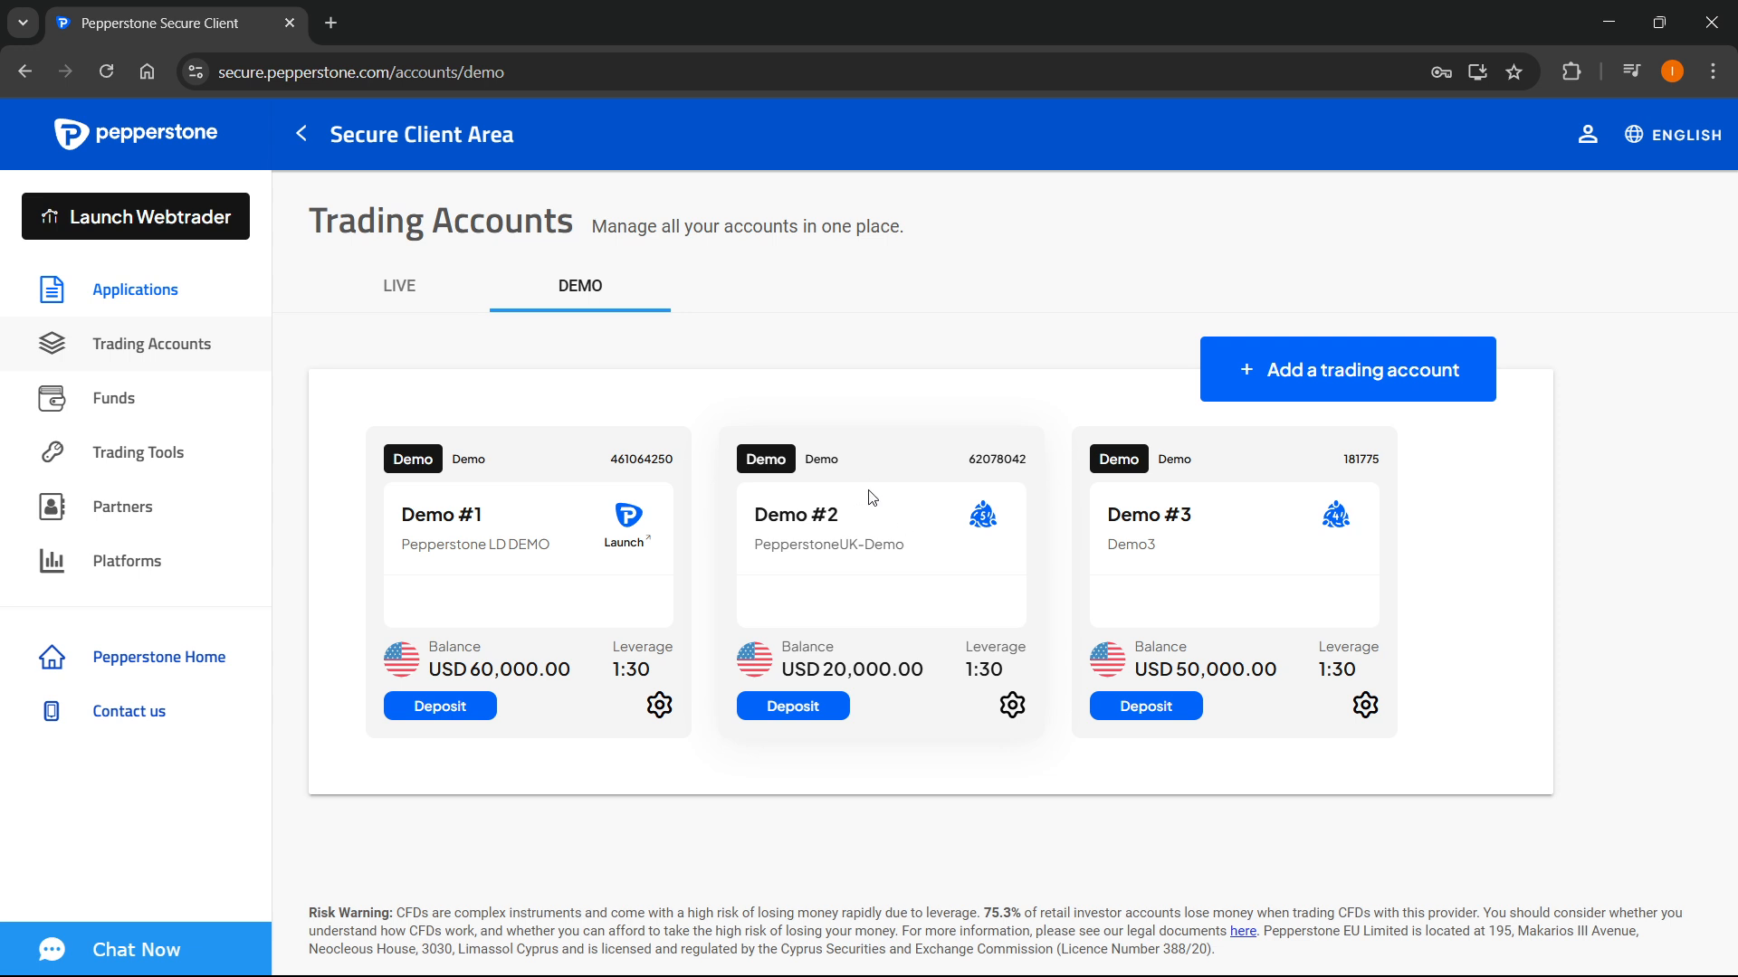
mouse_move(1030, 734)
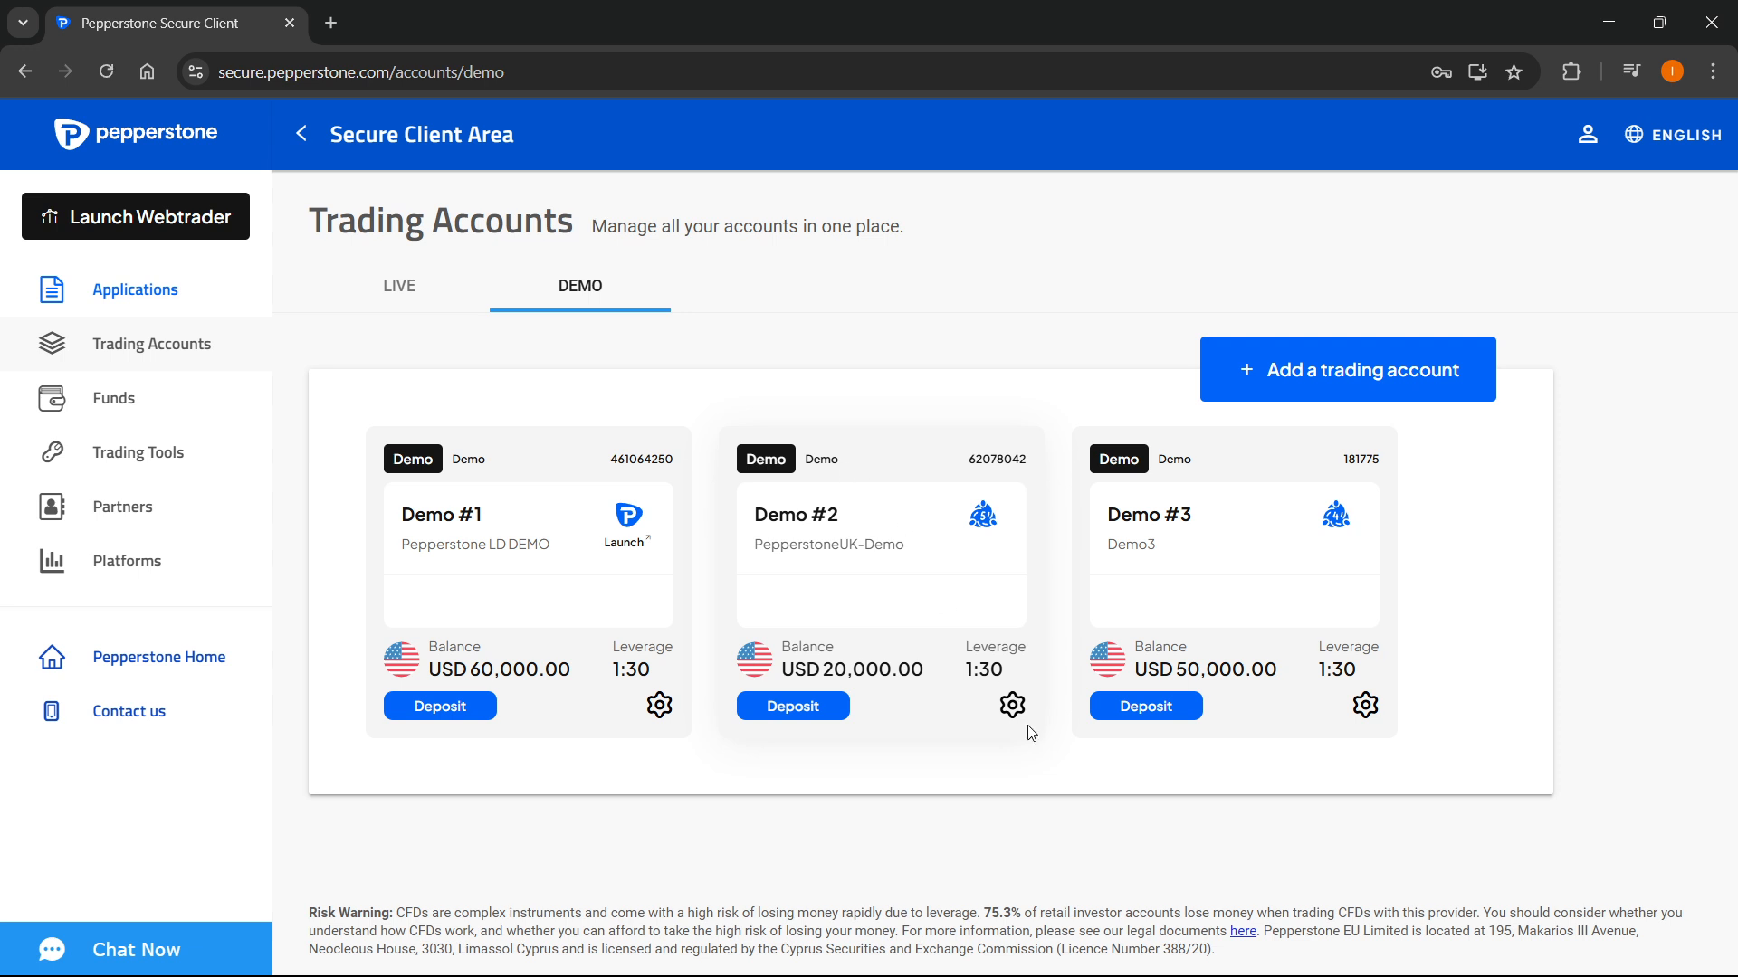
Open Demo #2's settings and start entering a new trading account password
left_click(1011, 705)
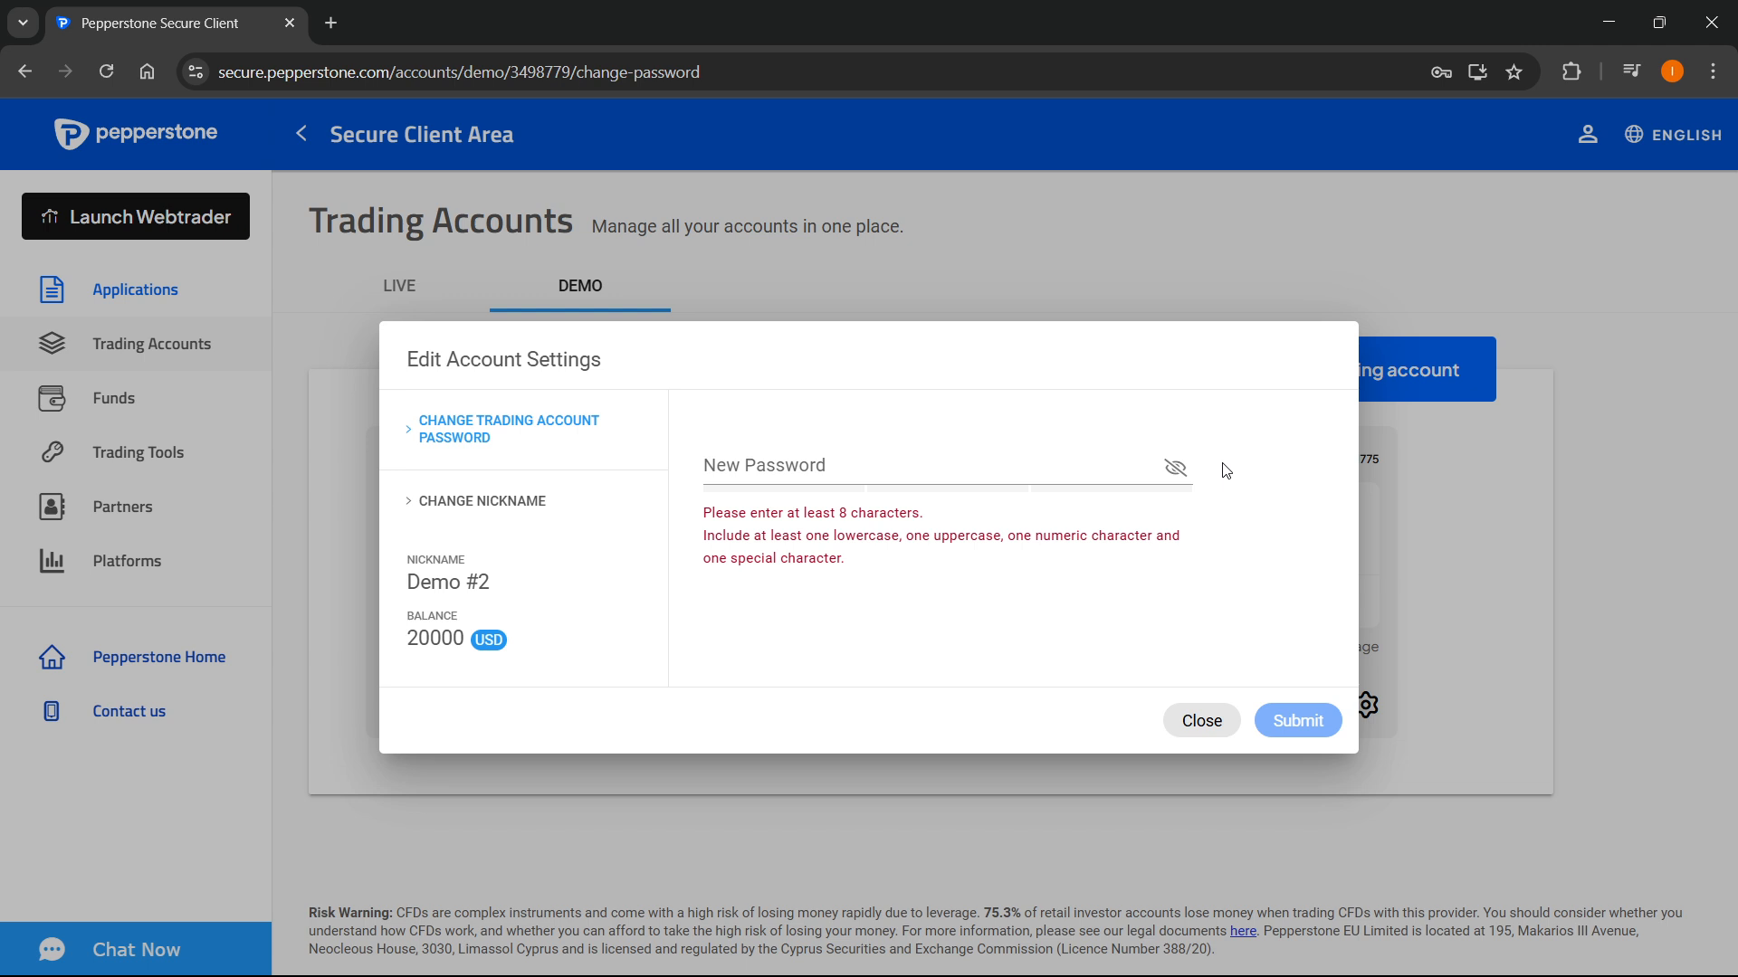
mouse_move(1031, 266)
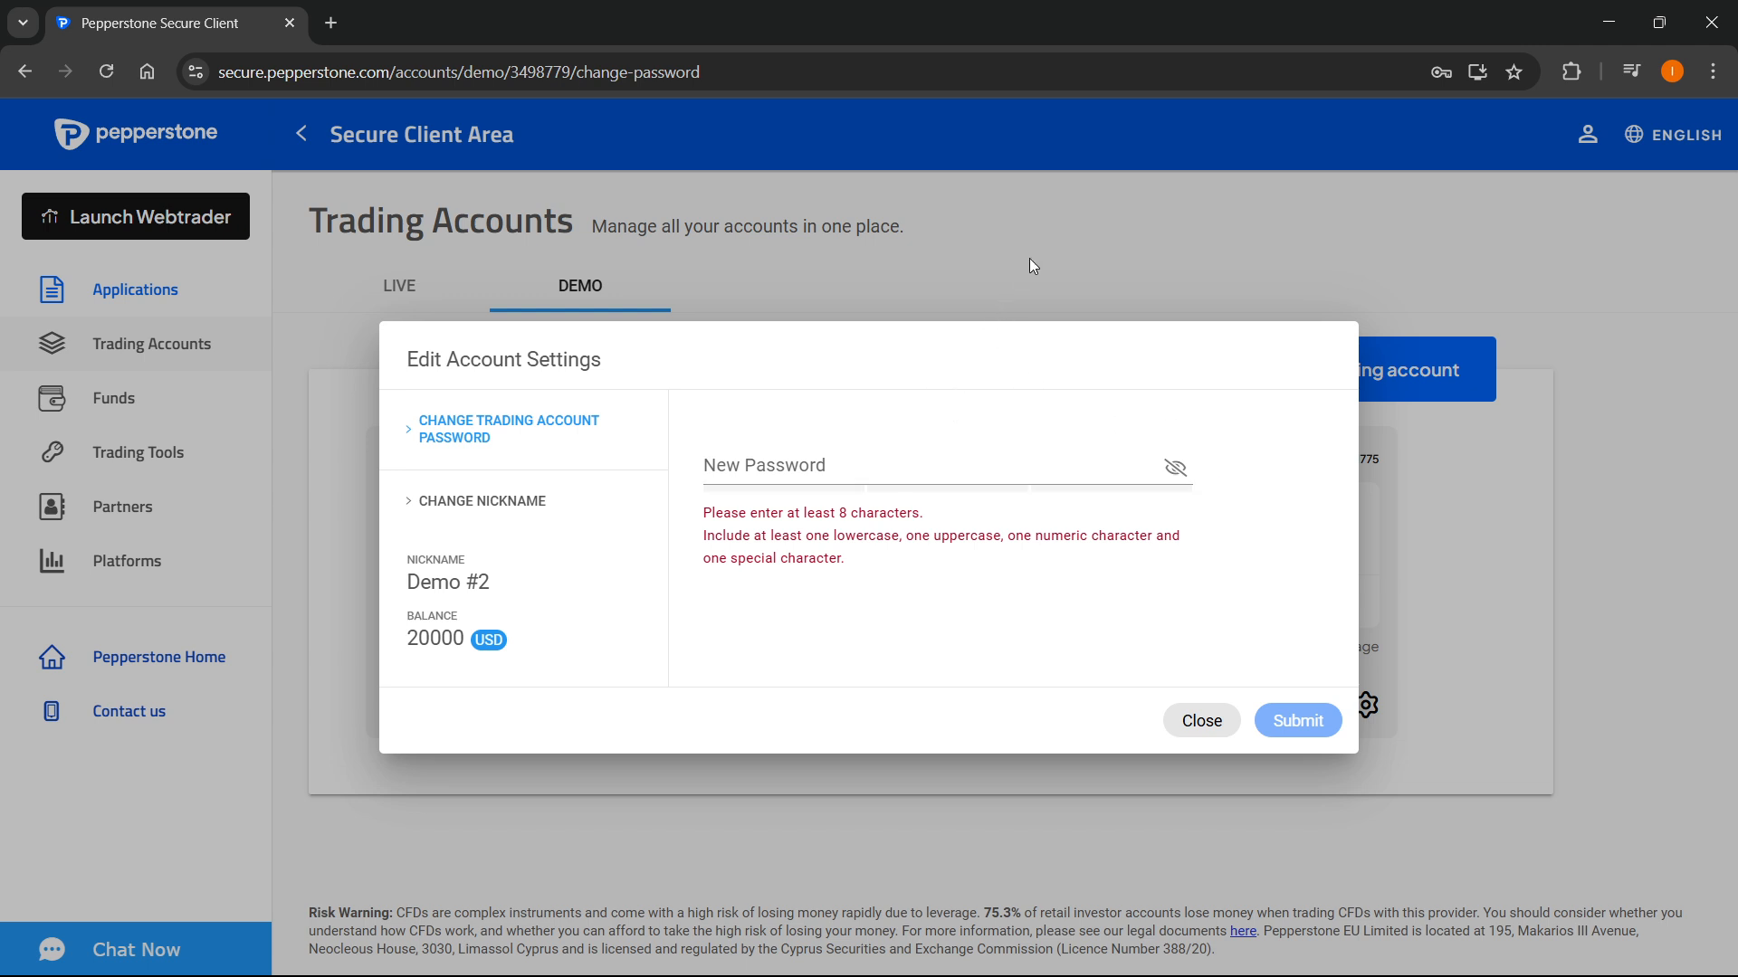
left_click(1199, 721)
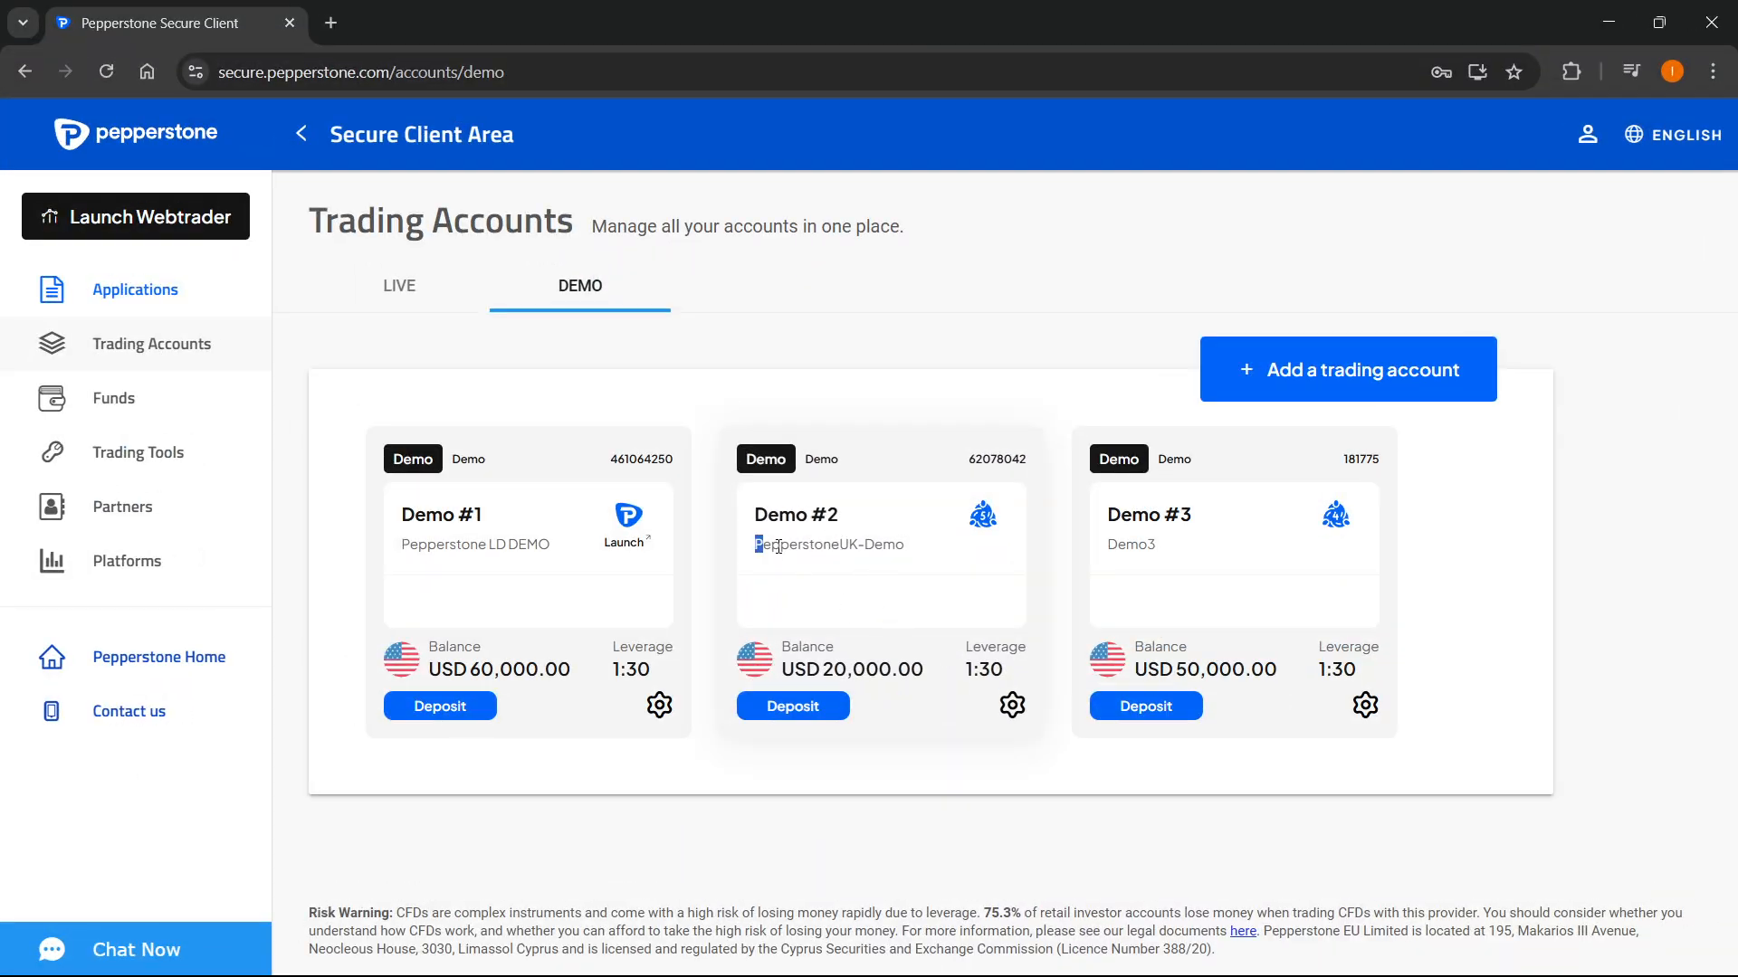
Select Demo #2's server name, choose PepperstoneUK-Demo as the server, and finish logging in
double_click(826, 544)
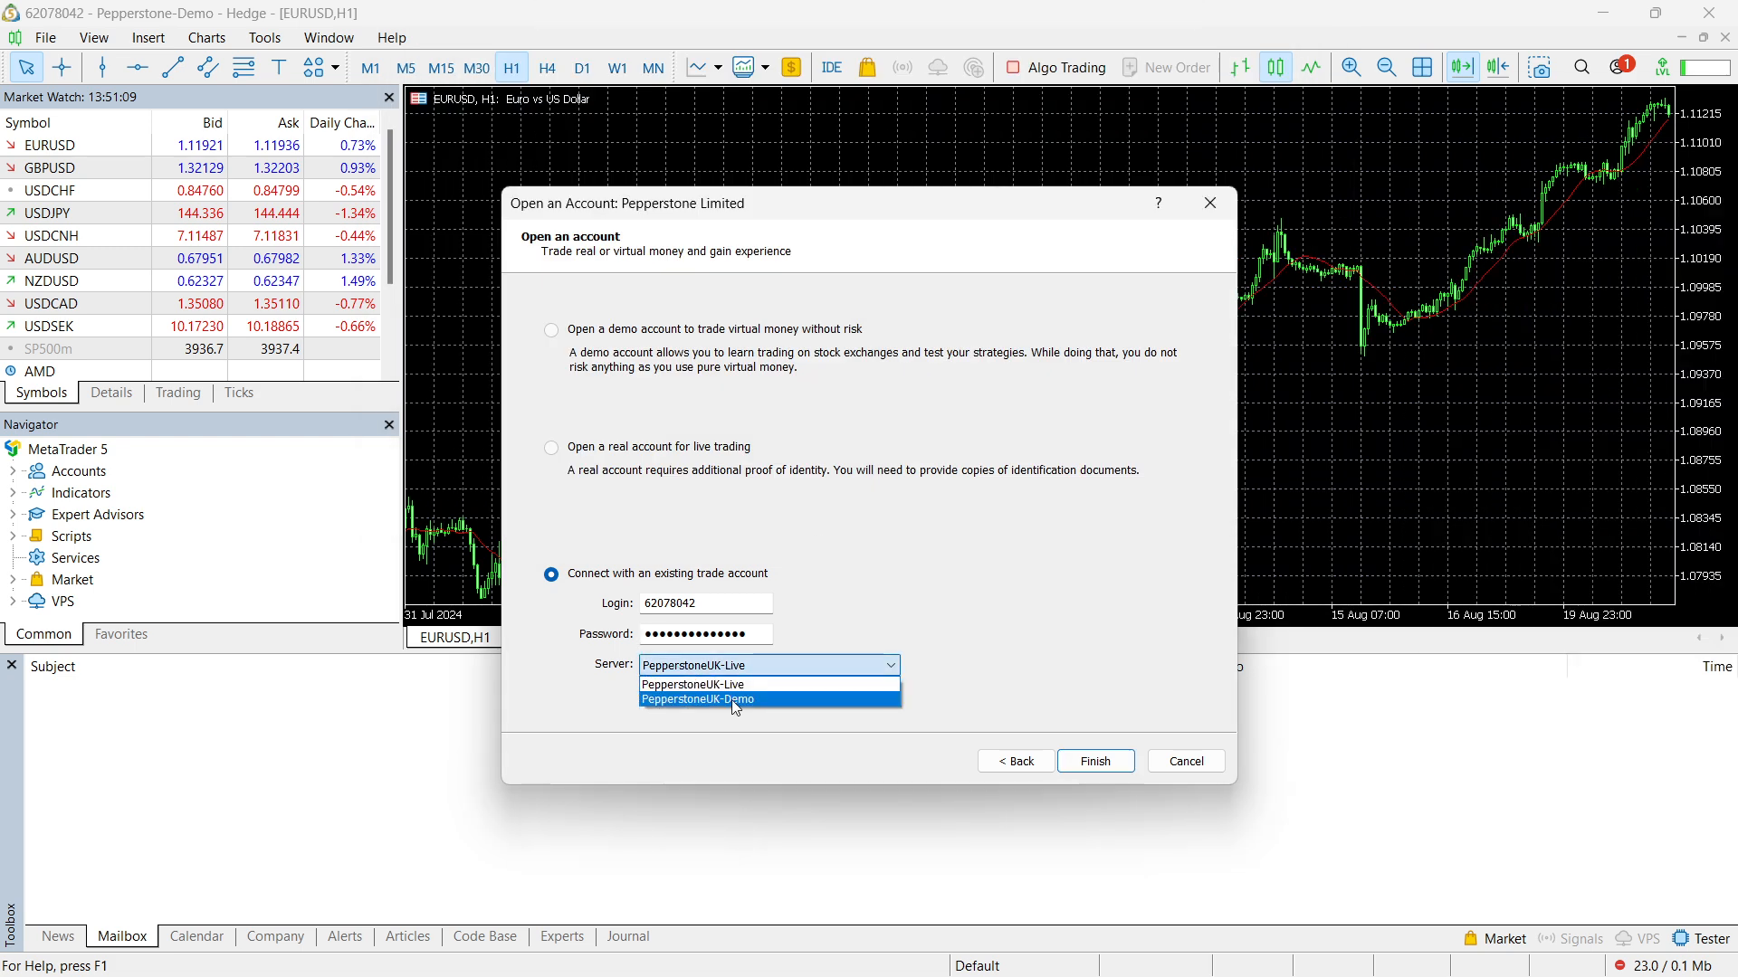
left_click(697, 700)
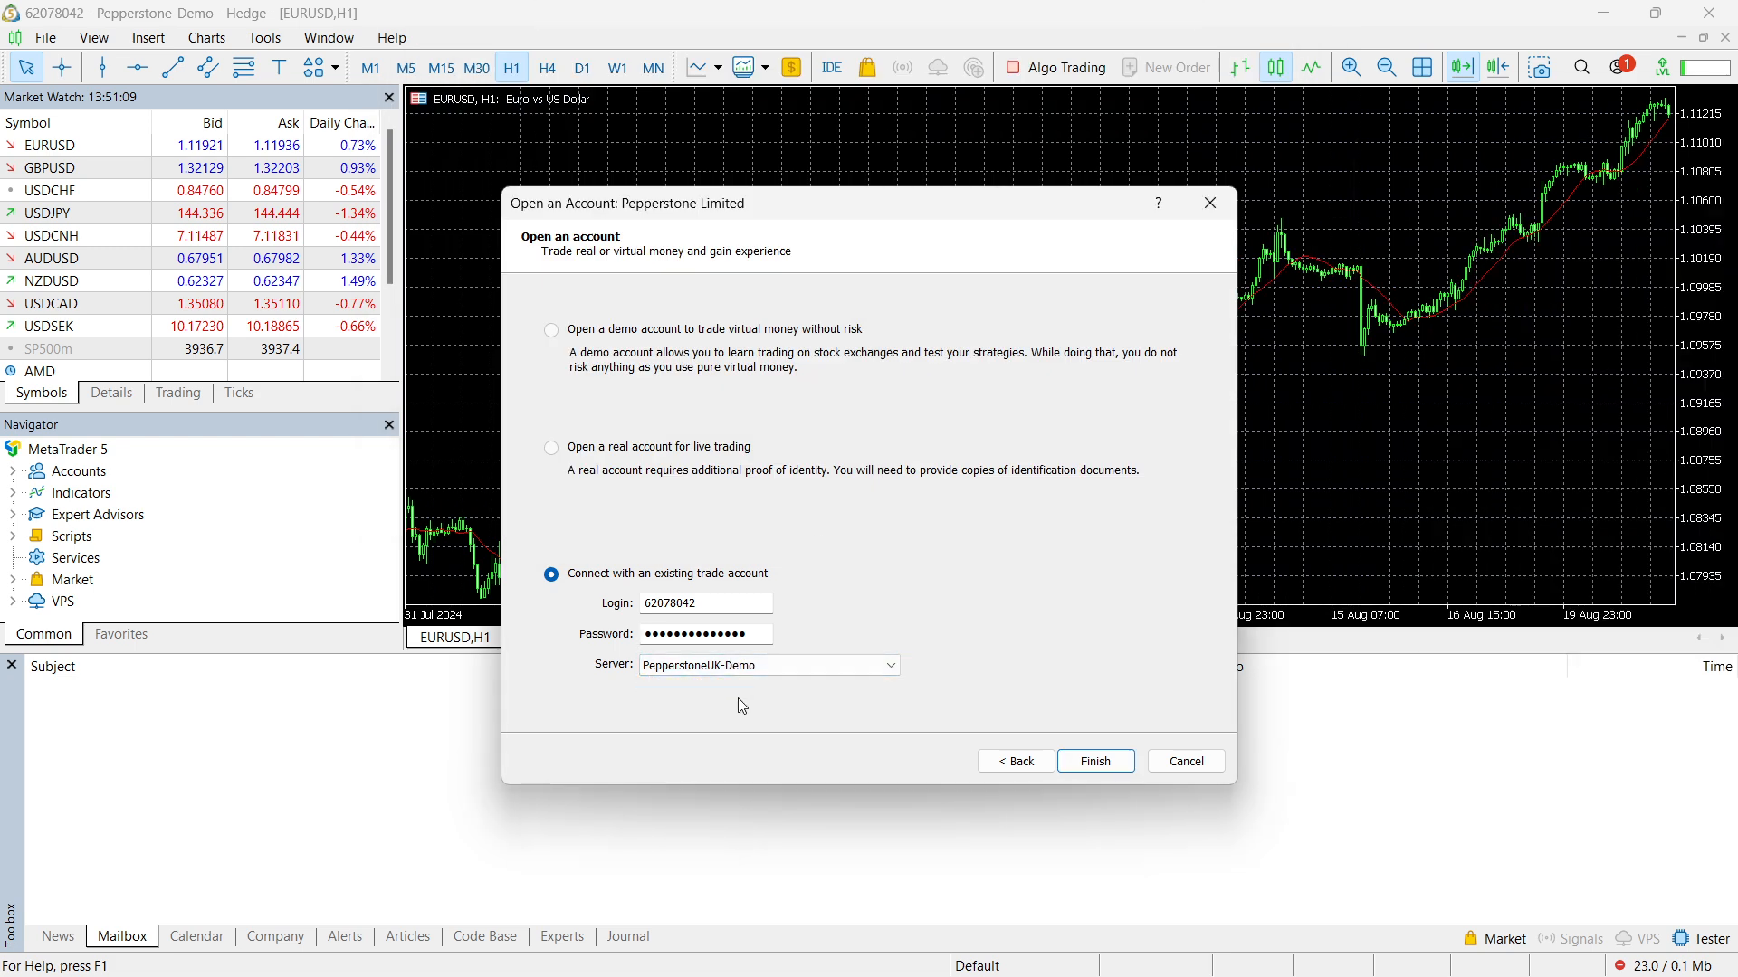
left_click(1094, 761)
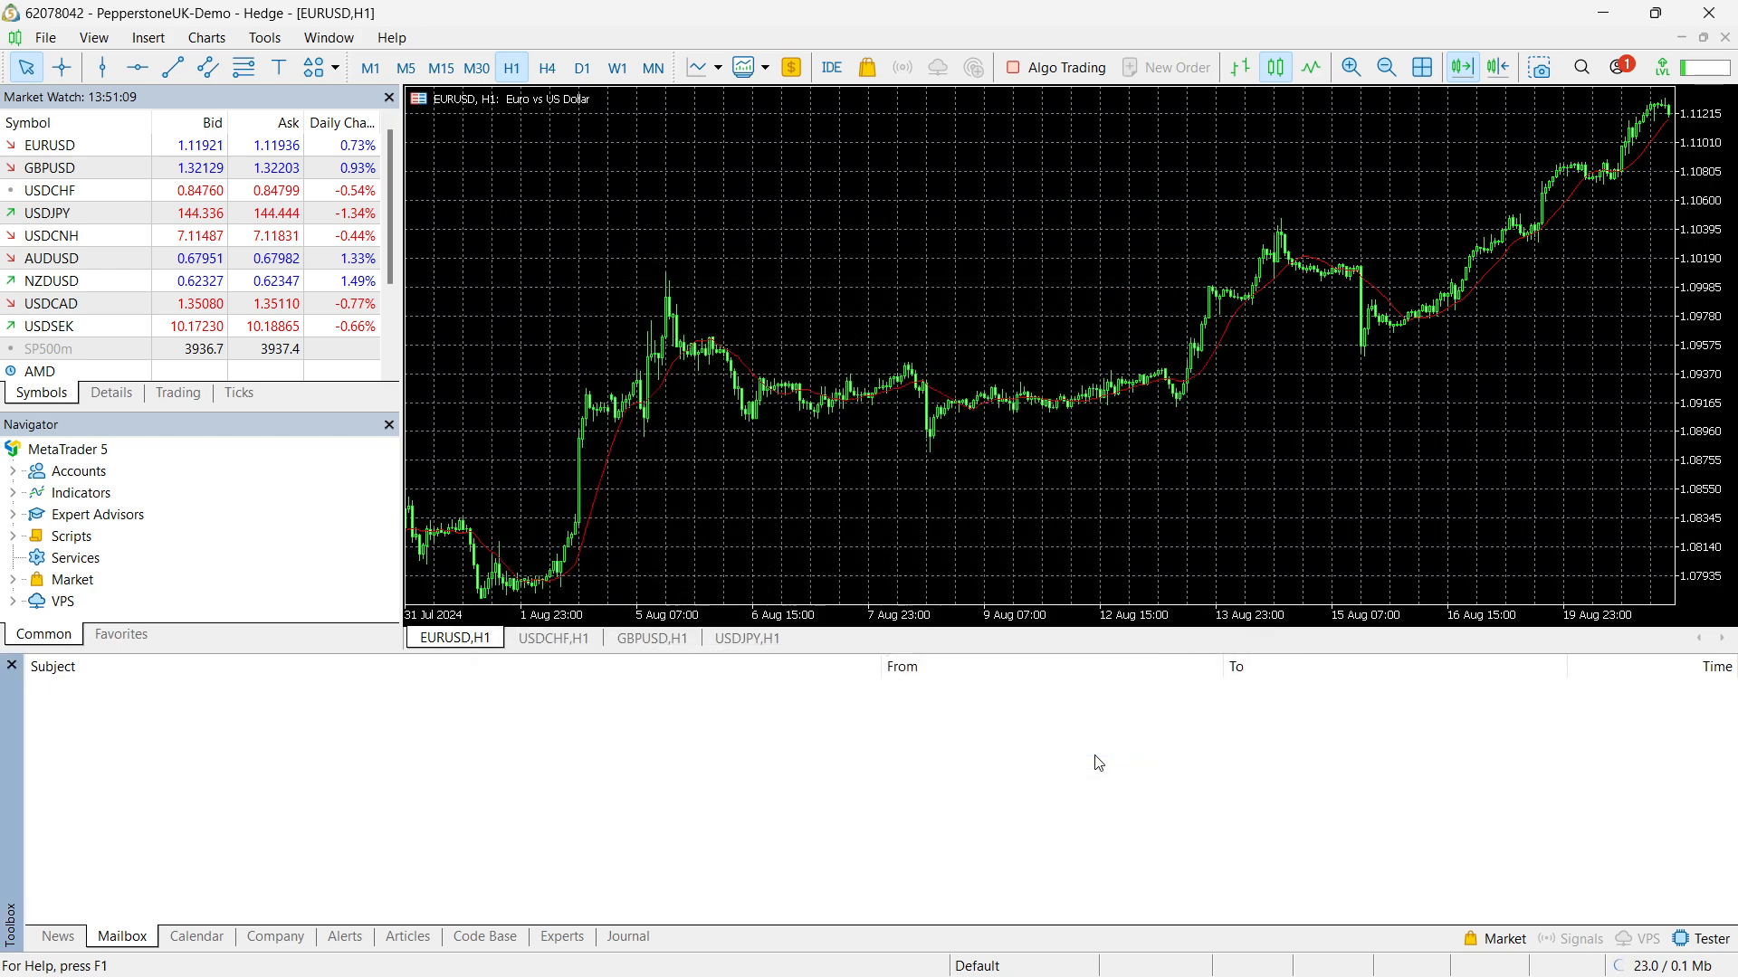